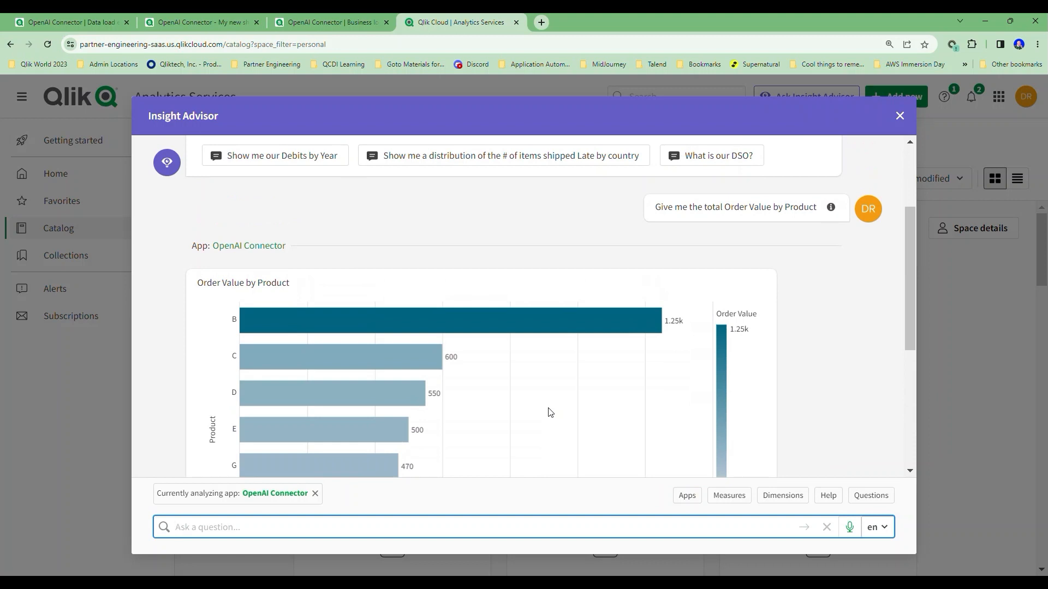
Ask Insight Advisor 'Give me the total Sale Valuation by Stock Listing' and see no matches.
scroll(down, 3)
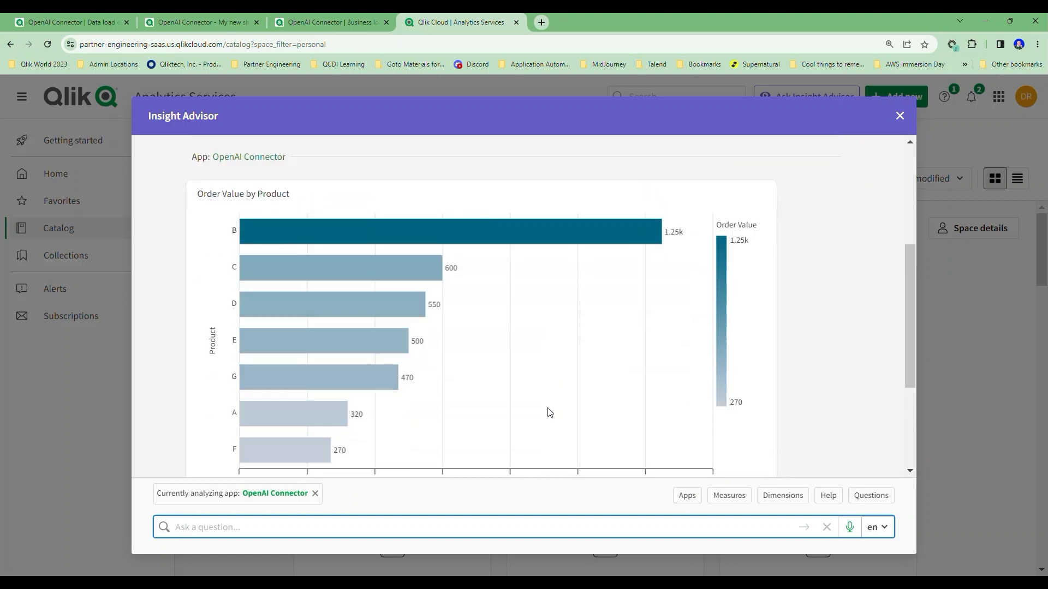
scroll(down, 3)
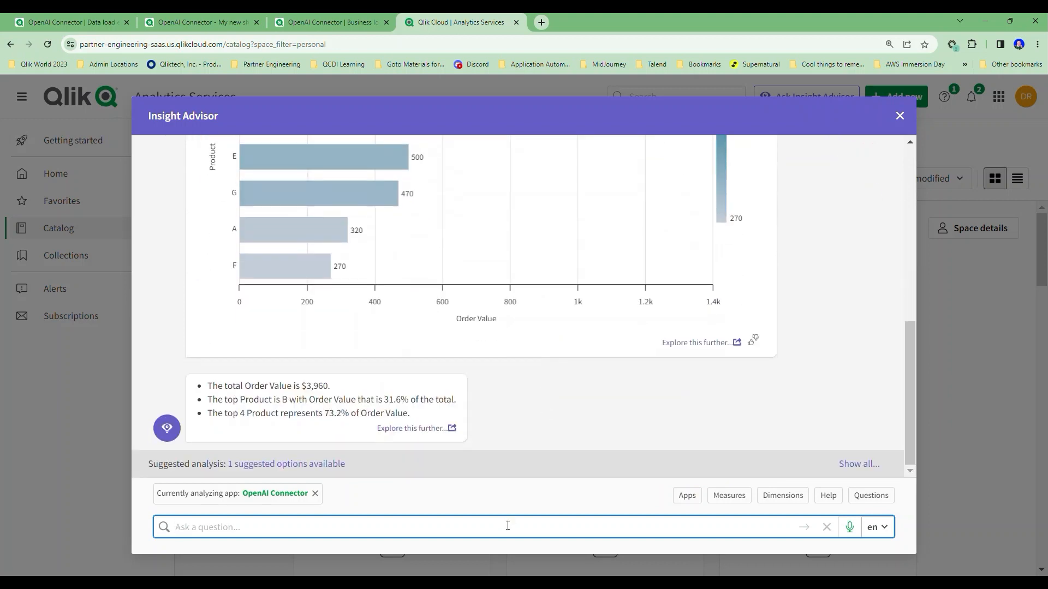
text(Give me the total Sale Valuation by Stock Listing)
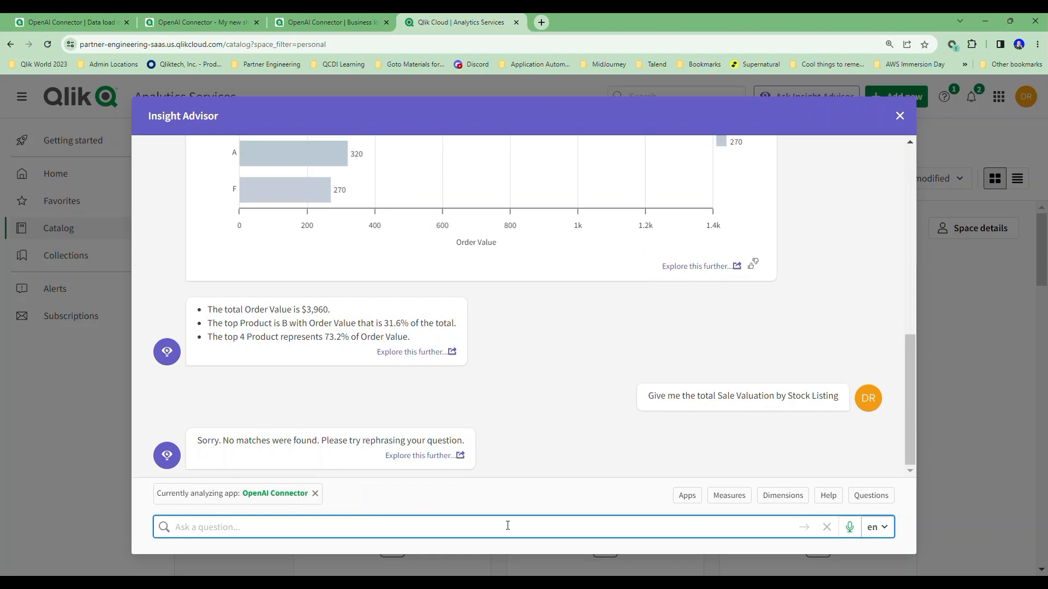
mouse_move(7, 244)
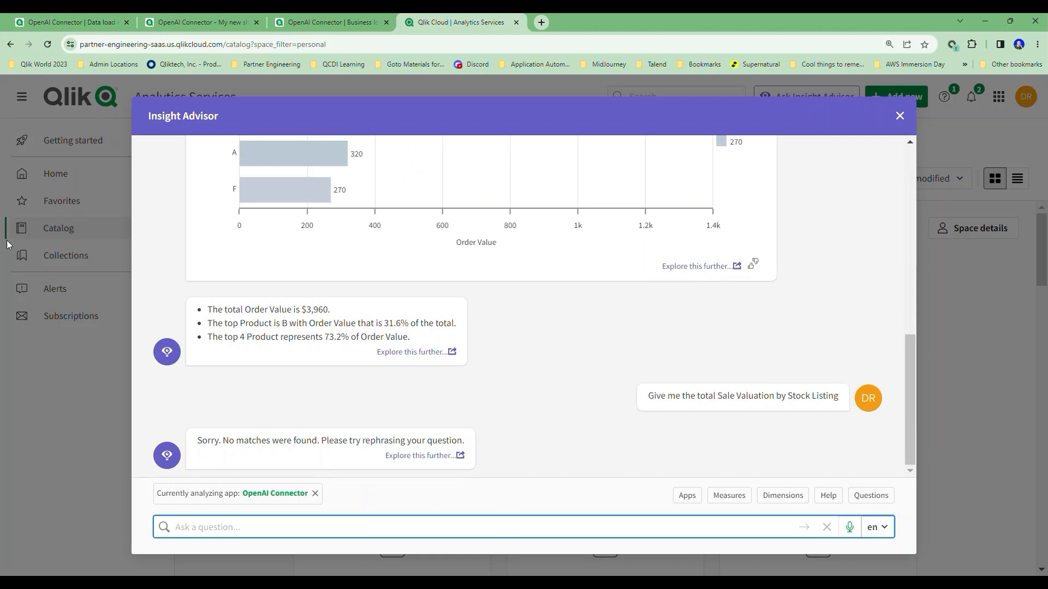
Return to the OpenAI Connector app's load script in the Data load editor.
click(71, 23)
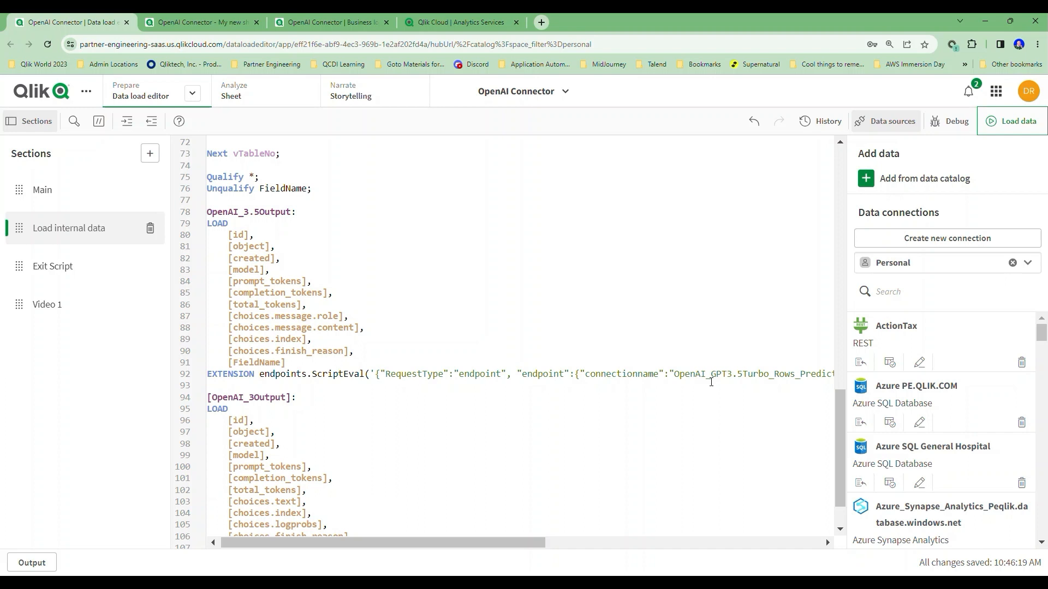
mouse_move(397, 213)
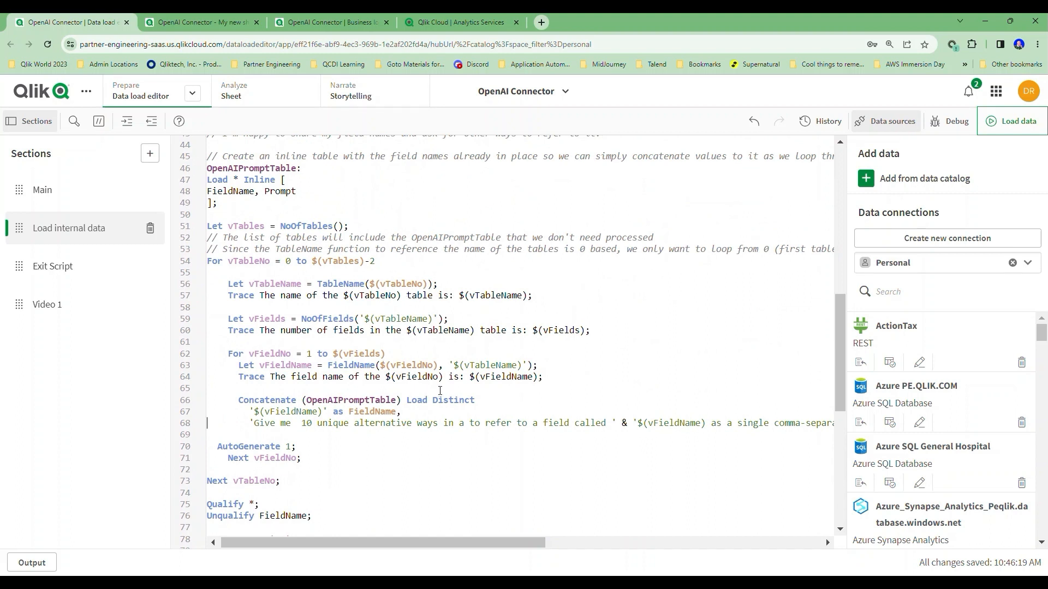
Inspect the GPT-3.5 Turbo and GPT-3 ScriptEval calls, then show the Prepare view list.
scroll(down, 3)
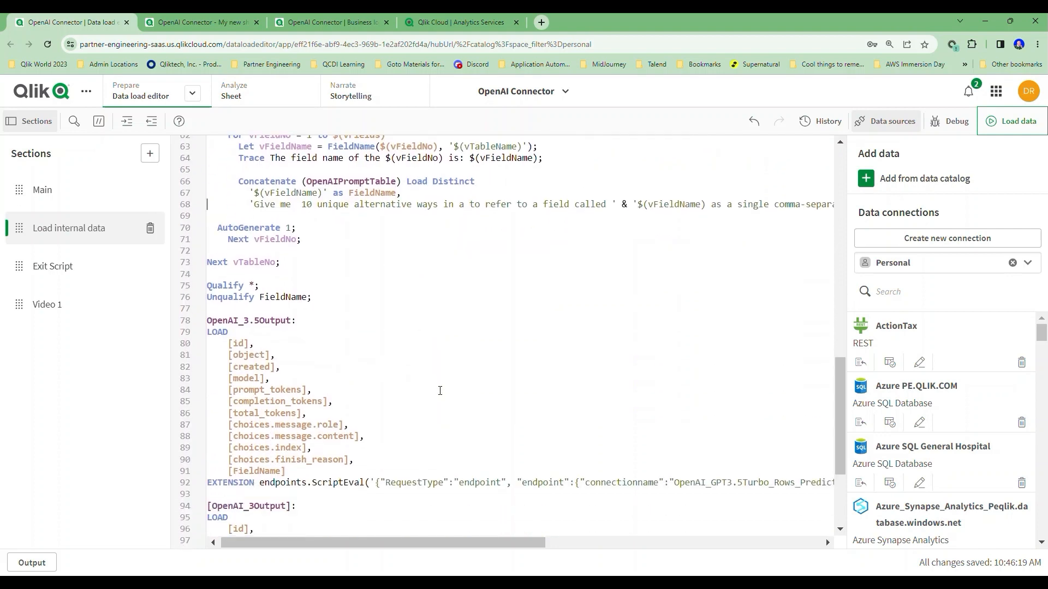
scroll(down, 3)
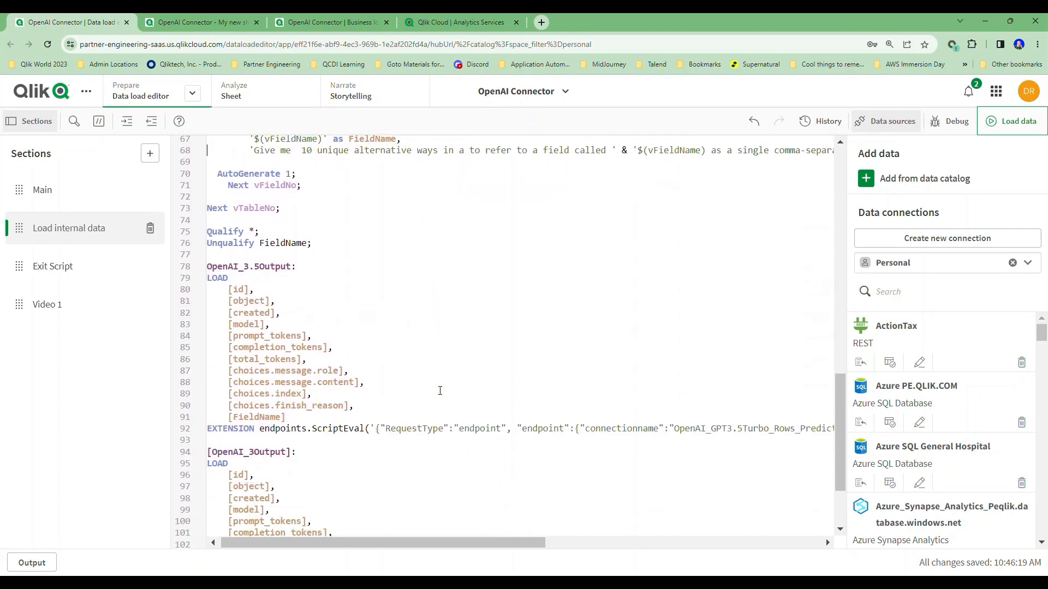
scroll(down, 3)
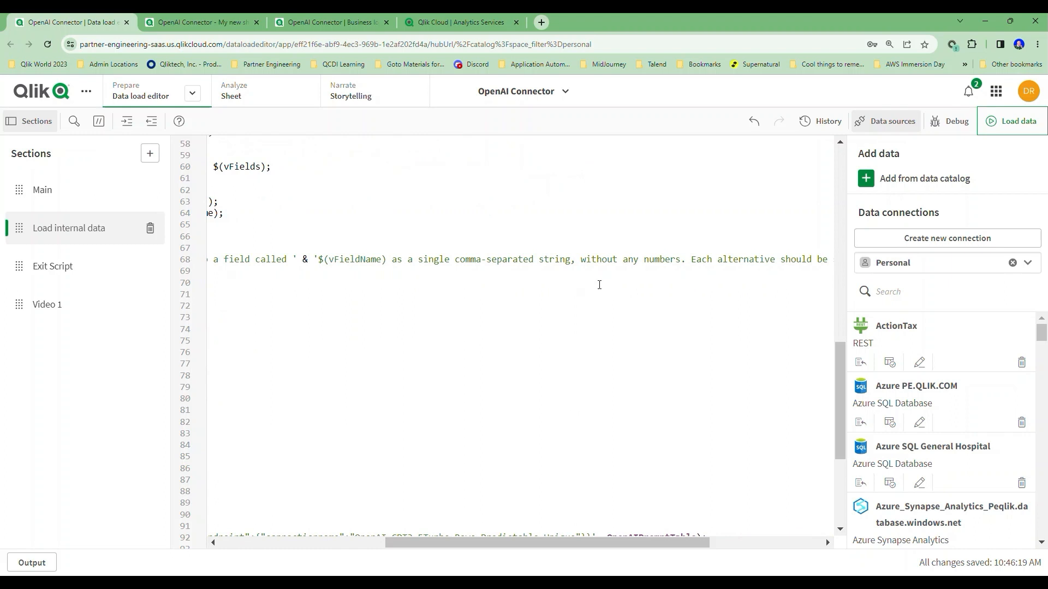
scroll(right, 3)
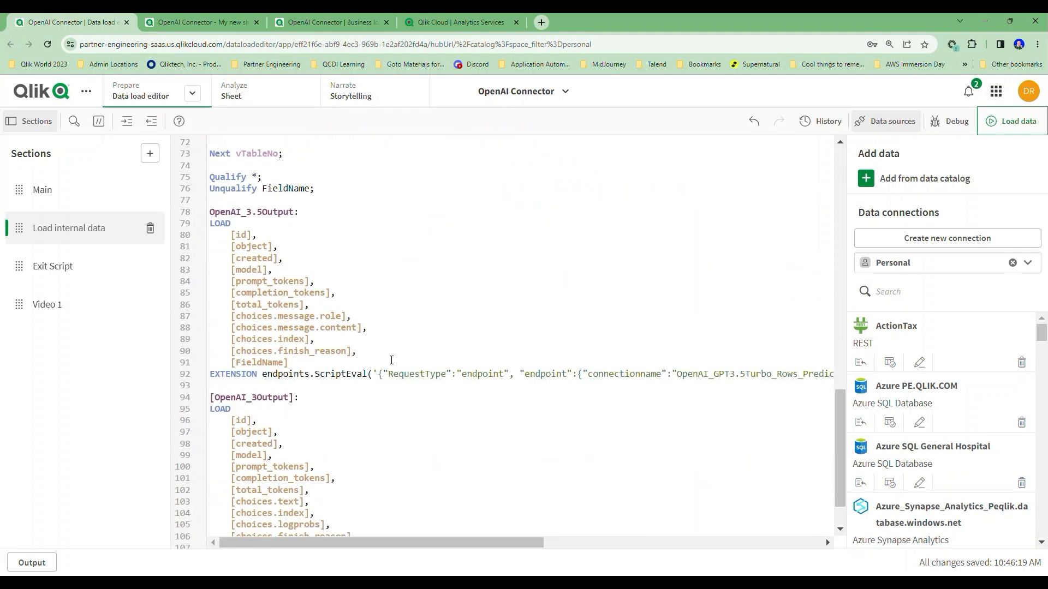
scroll(down, 3)
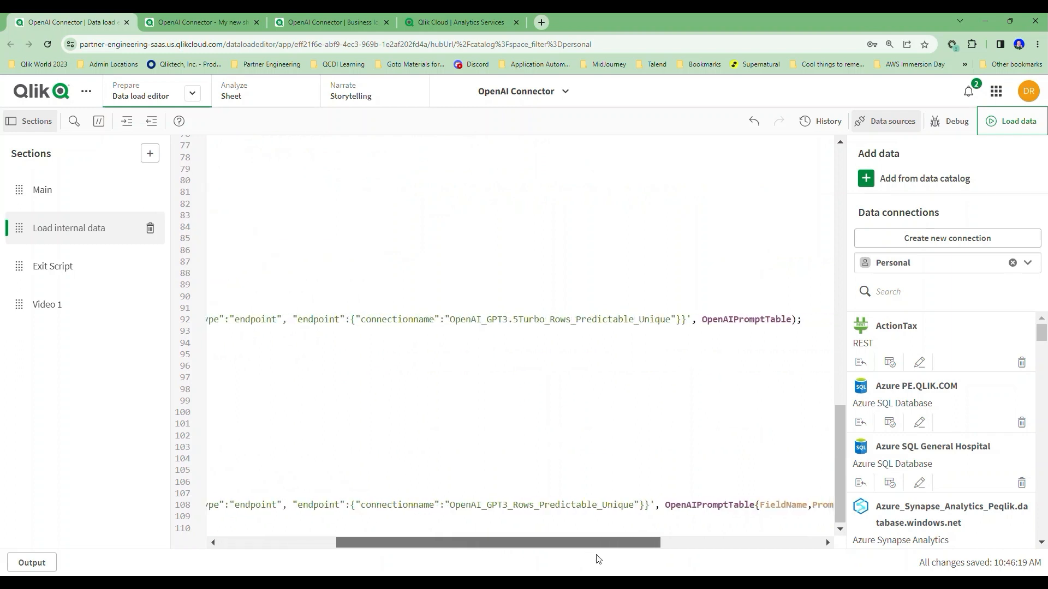
scroll(right, 3)
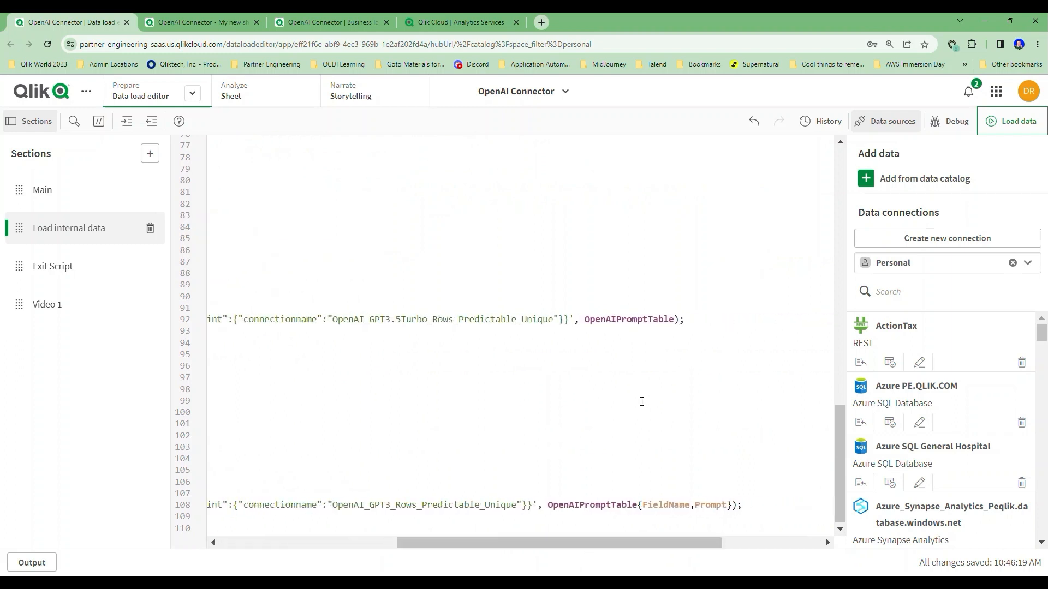
mouse_move(640, 393)
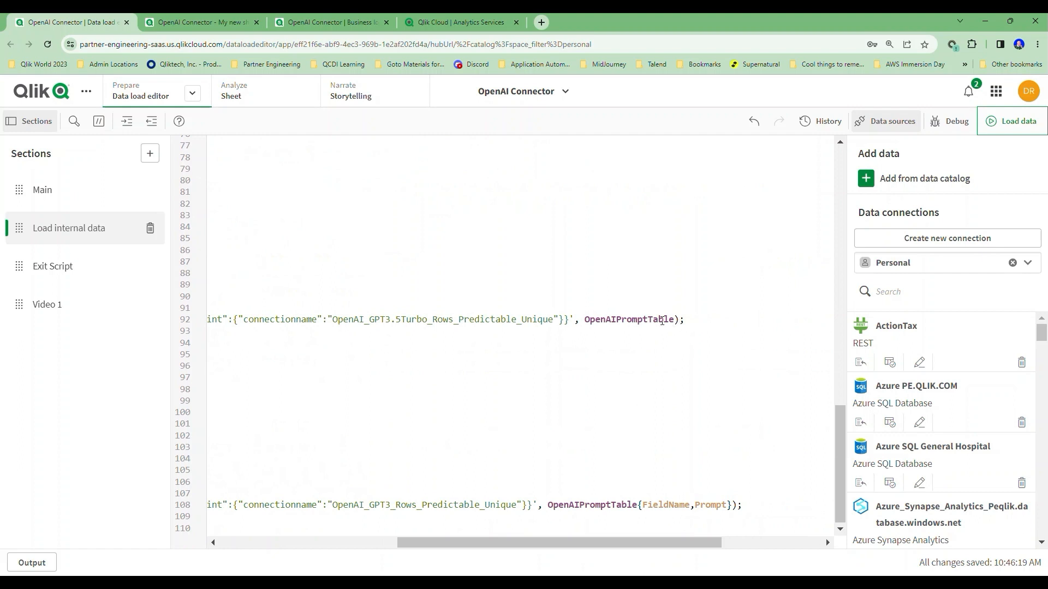
mouse_move(622, 493)
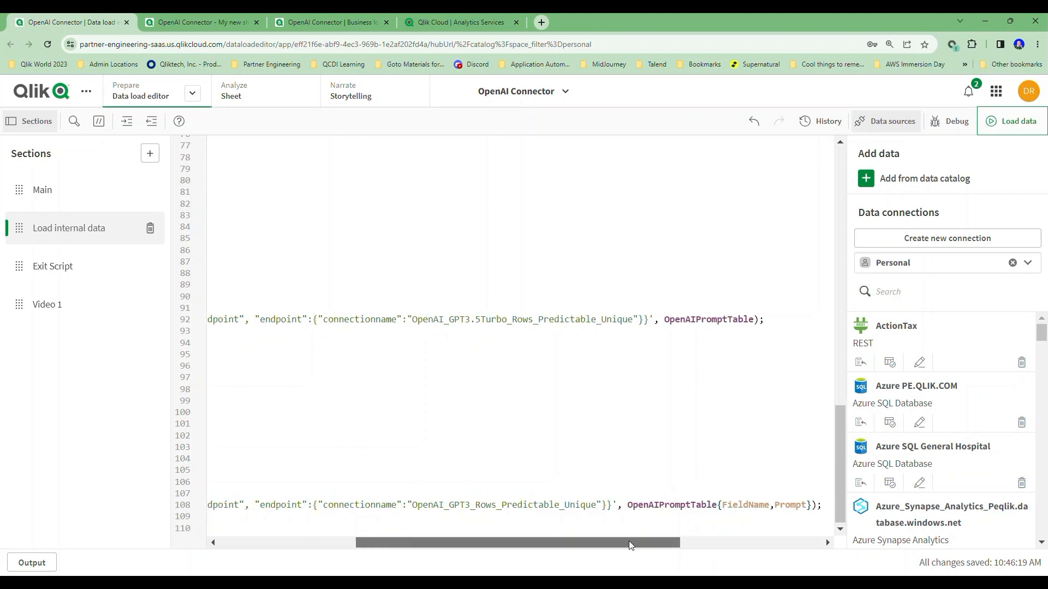
click(192, 92)
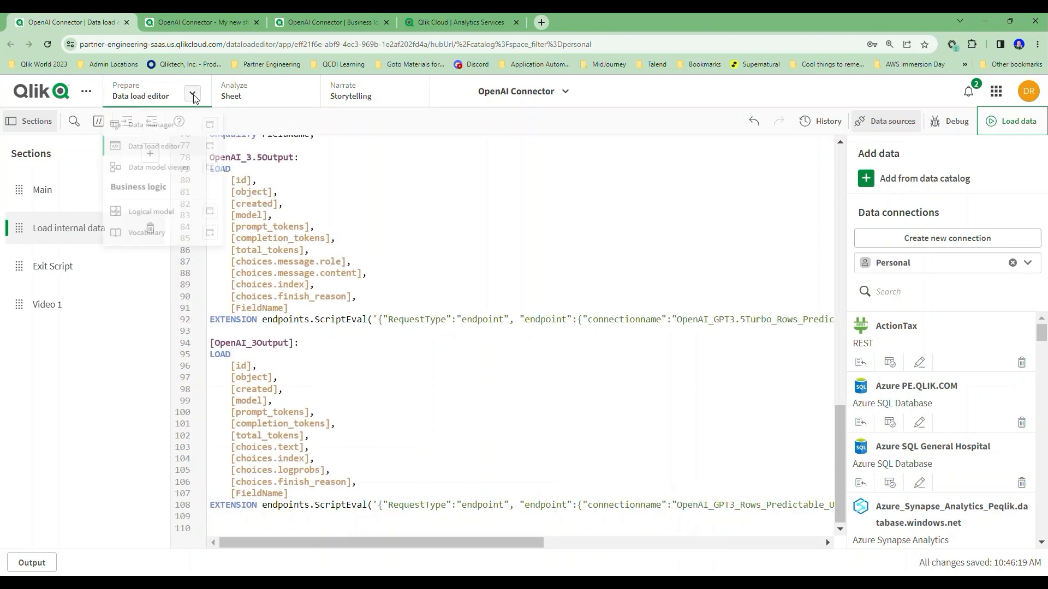
Open the data model viewer and preview the OpenAI_3Output table's generated synonyms.
click(155, 167)
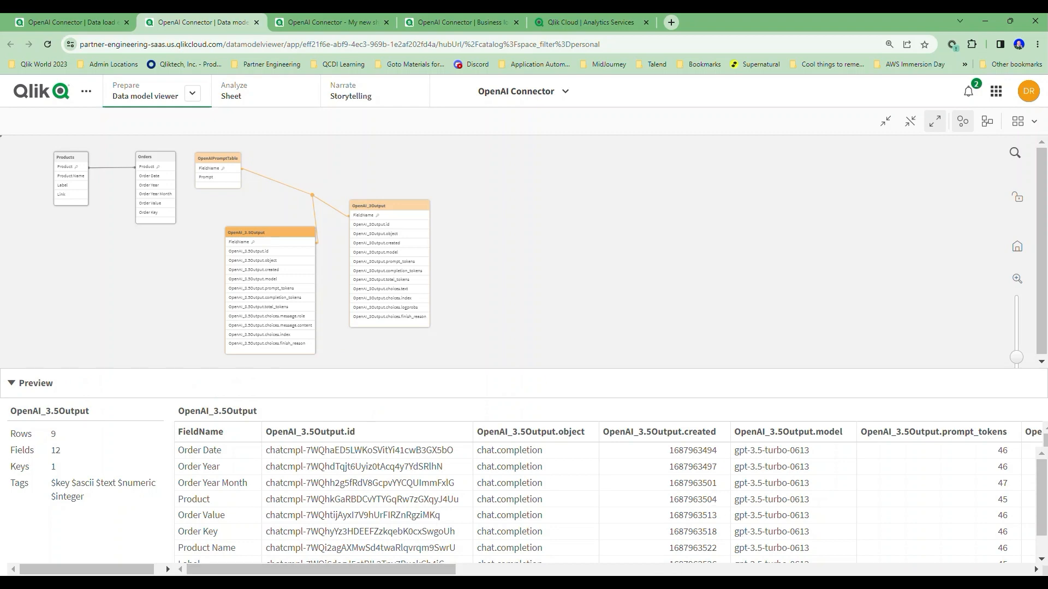
scroll(right, 3)
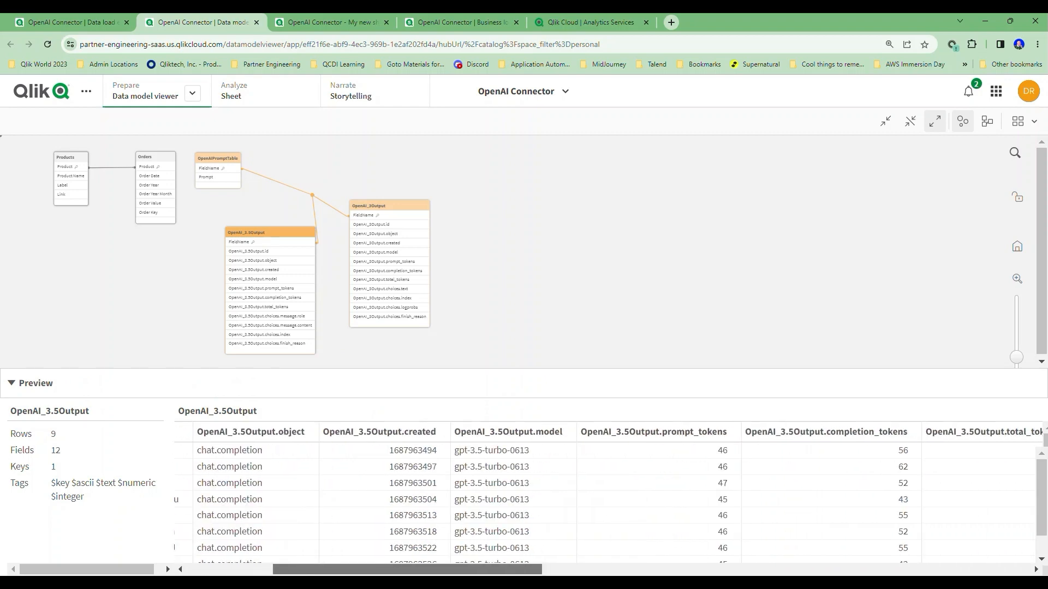
scroll(right, 3)
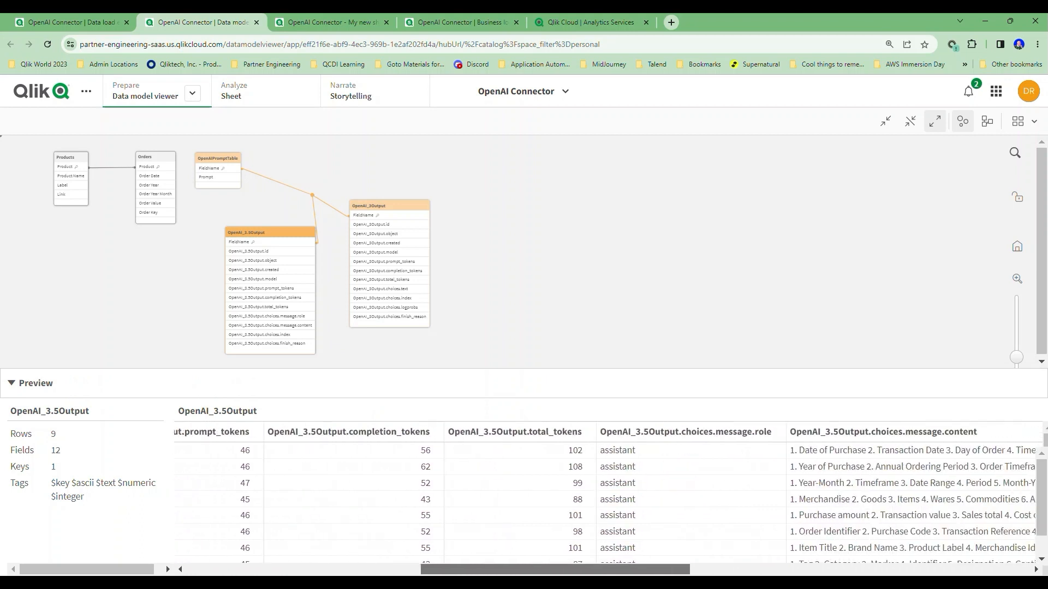
scroll(right, 3)
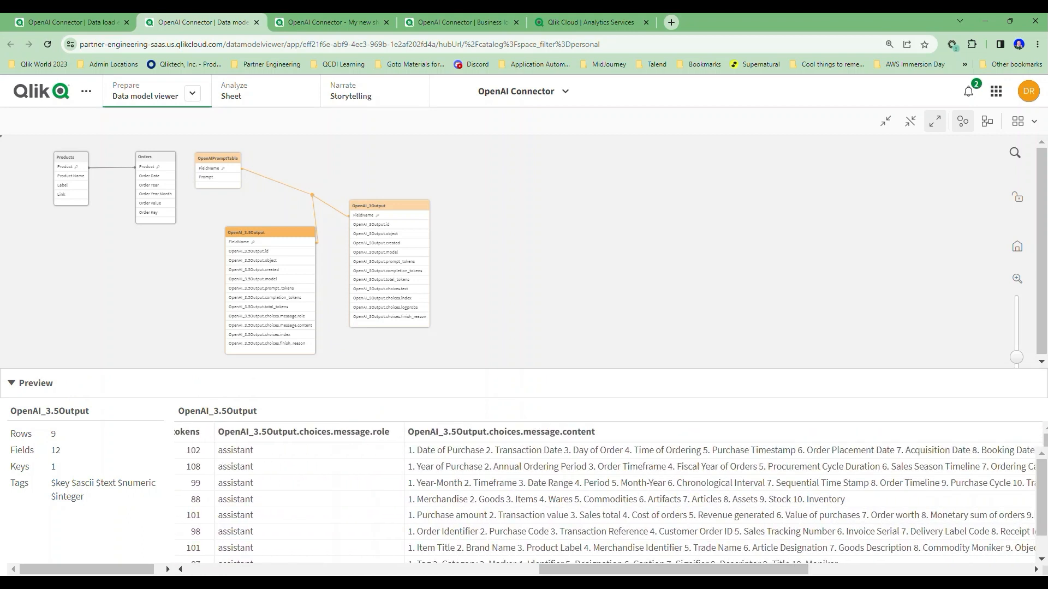
mouse_move(520, 451)
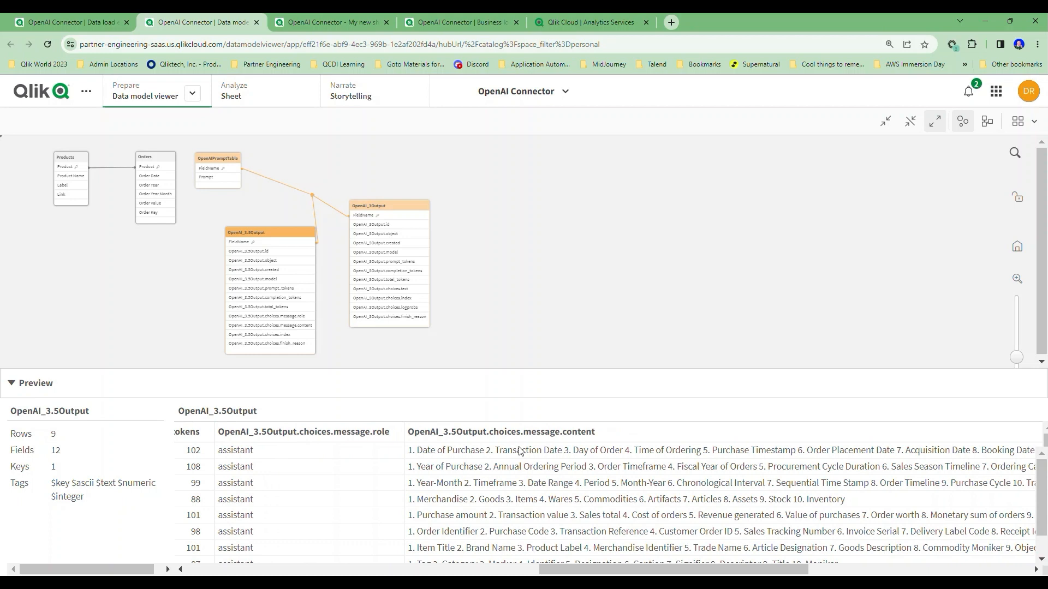
mouse_move(473, 455)
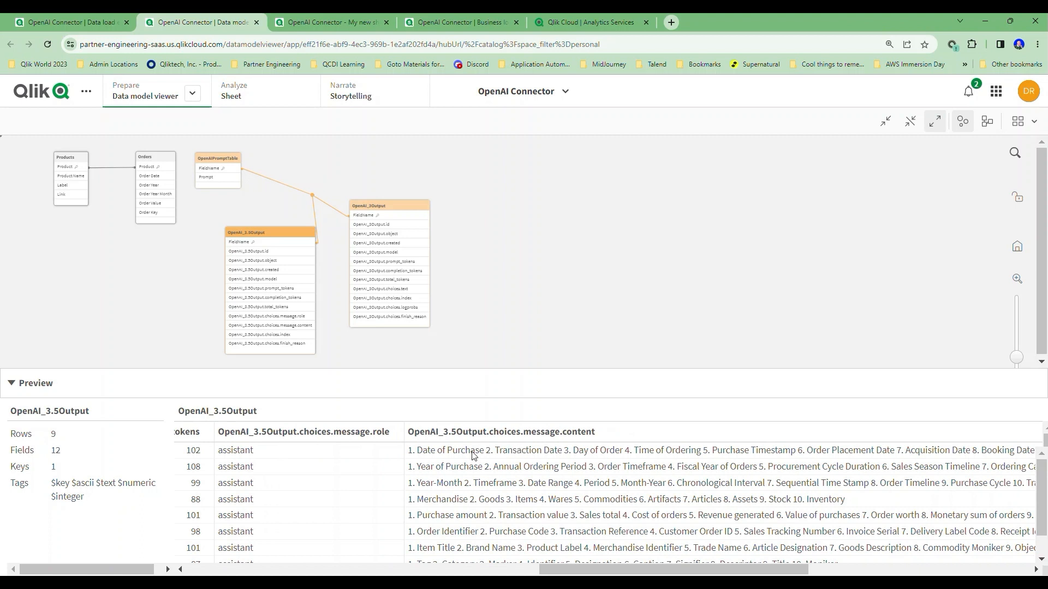
mouse_move(498, 457)
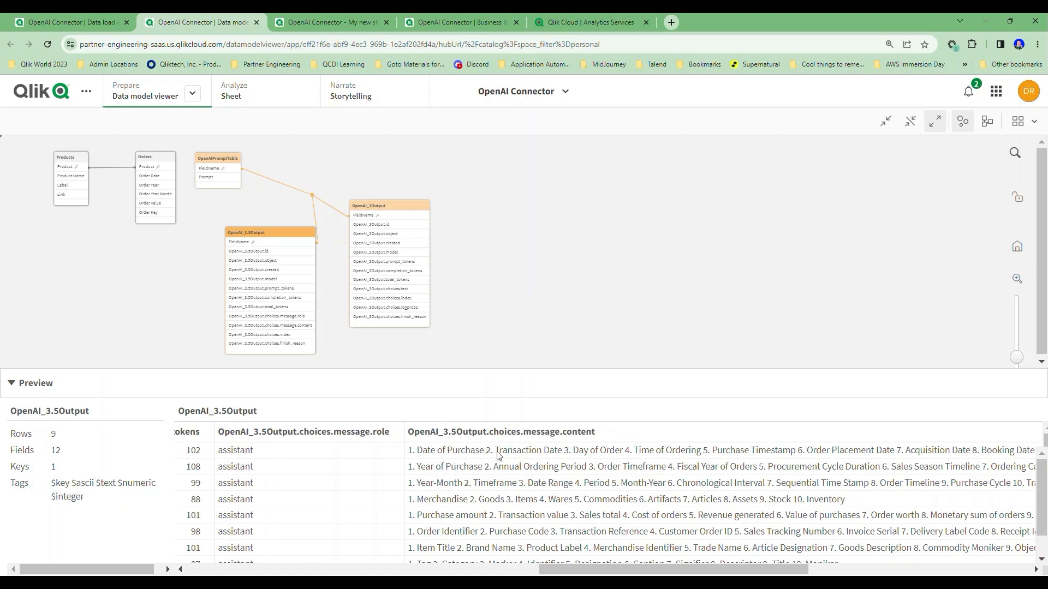
mouse_move(626, 455)
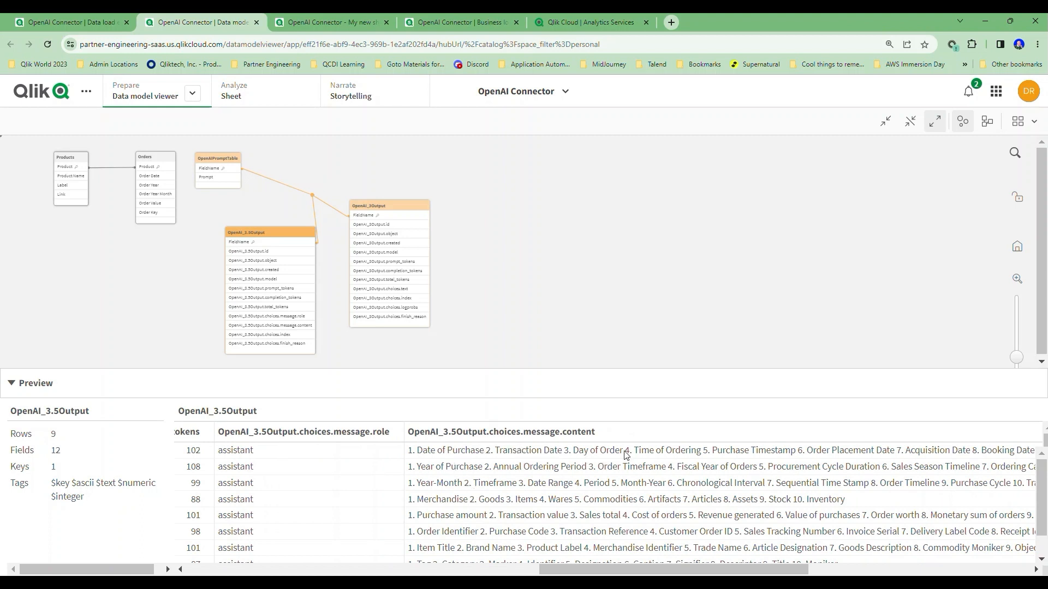
mouse_move(746, 459)
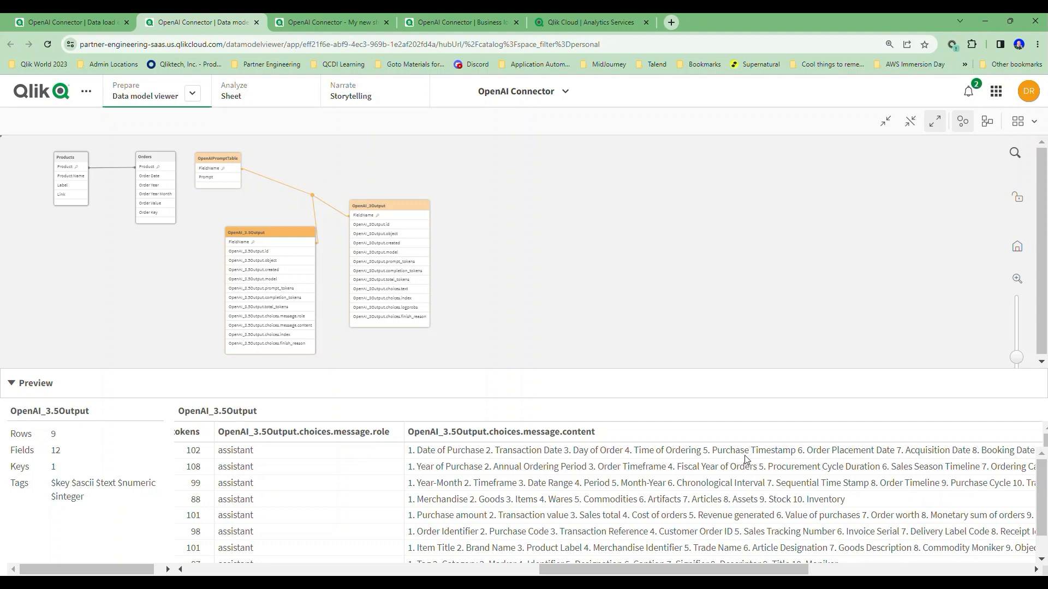
mouse_move(456, 217)
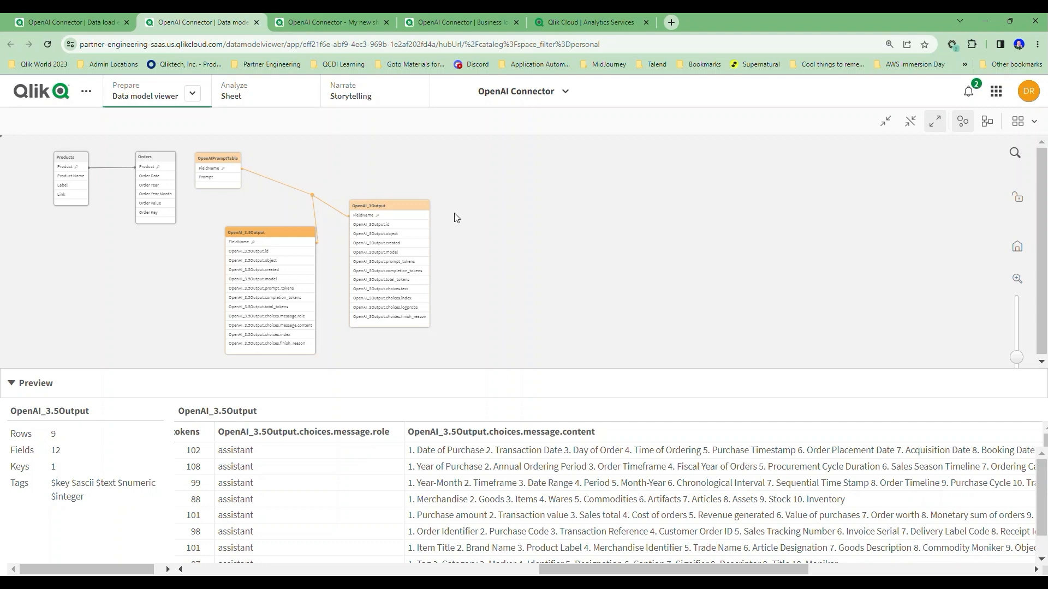
click(389, 206)
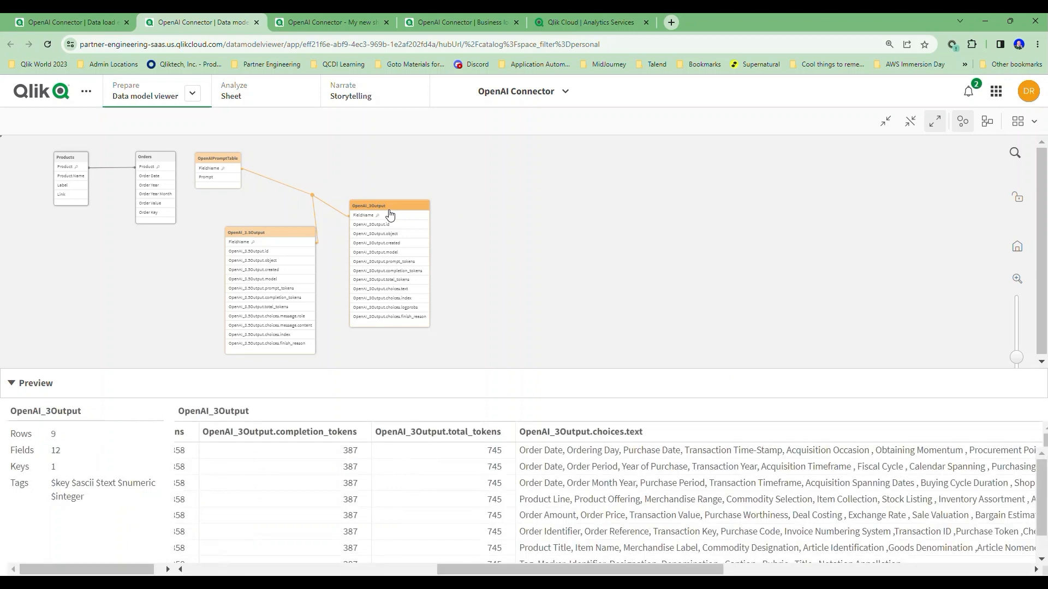
mouse_move(370, 465)
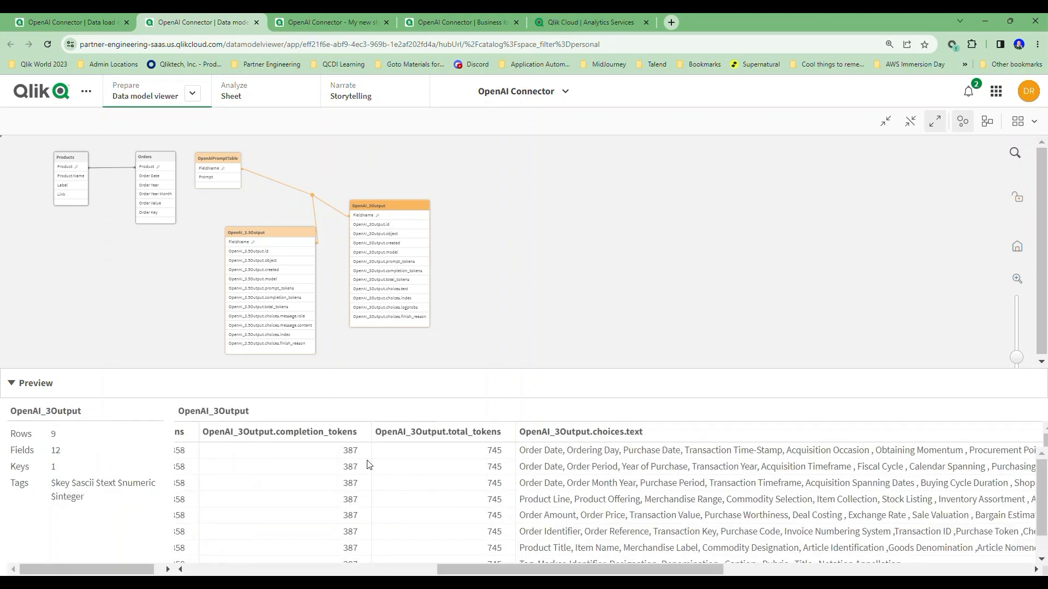
mouse_move(353, 467)
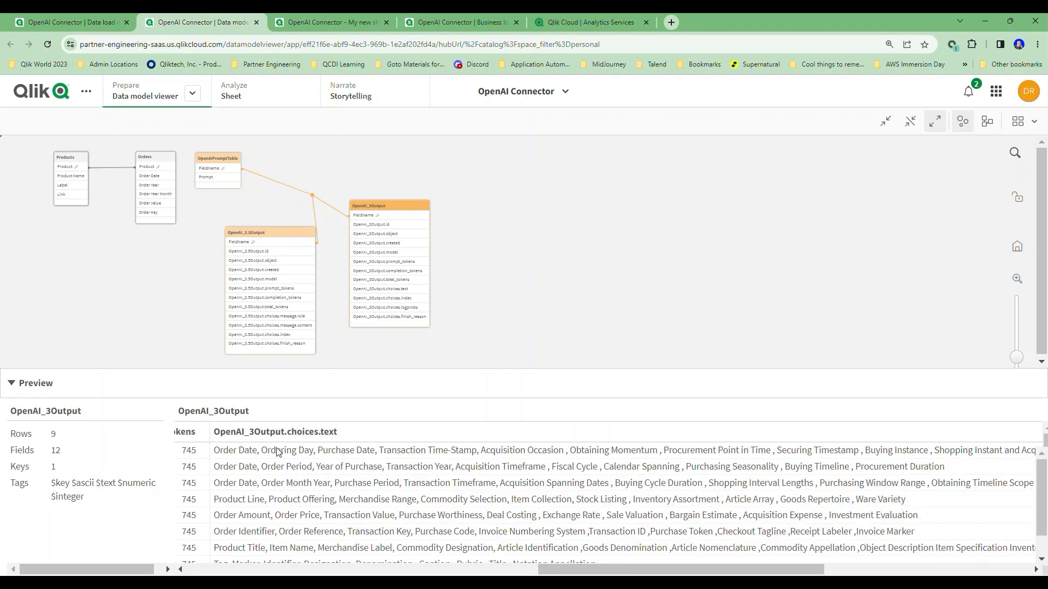
mouse_move(444, 455)
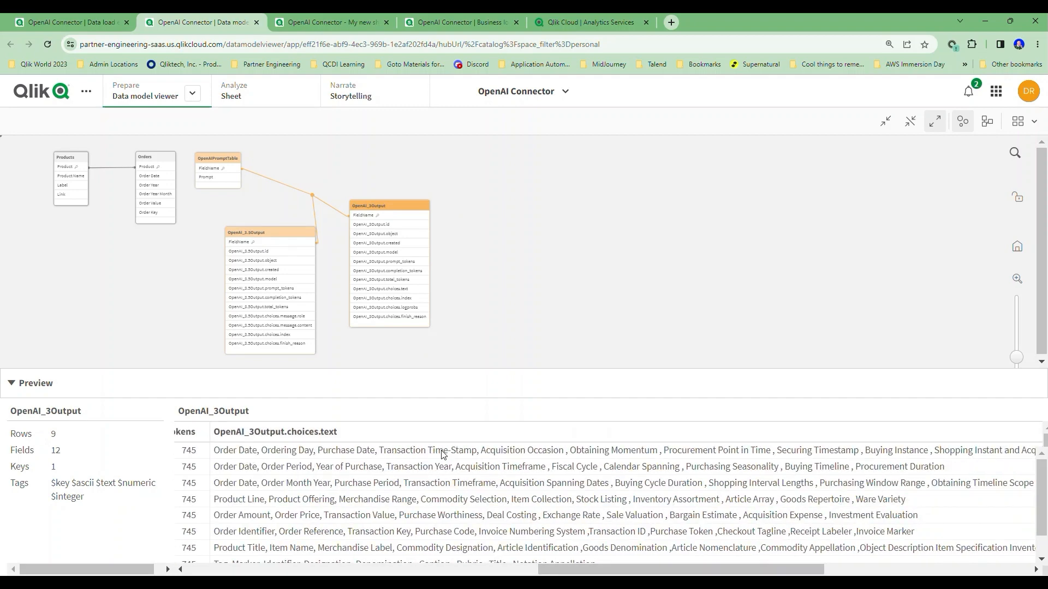
mouse_move(510, 456)
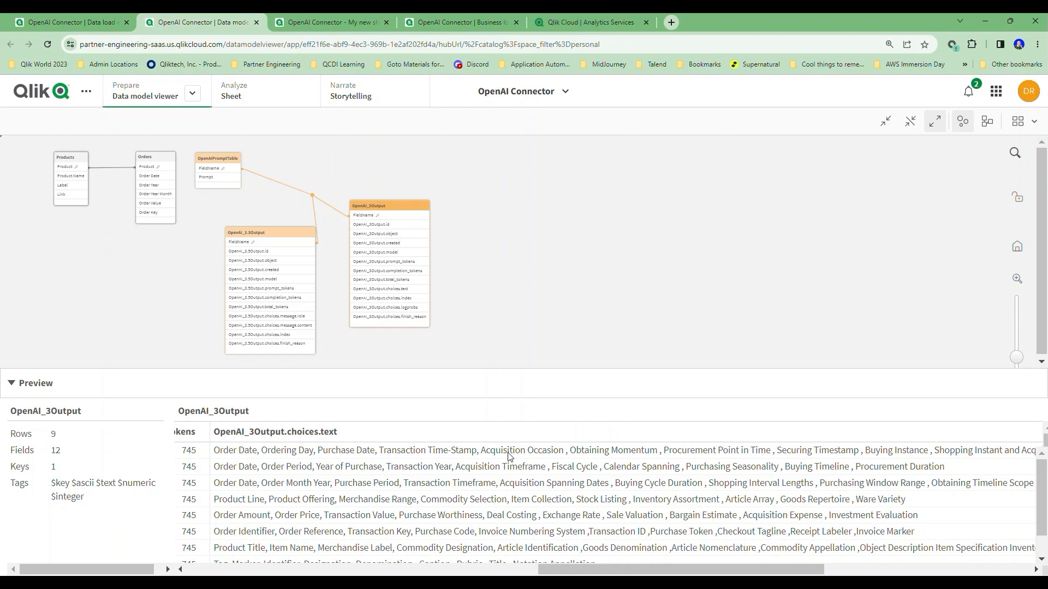
mouse_move(619, 455)
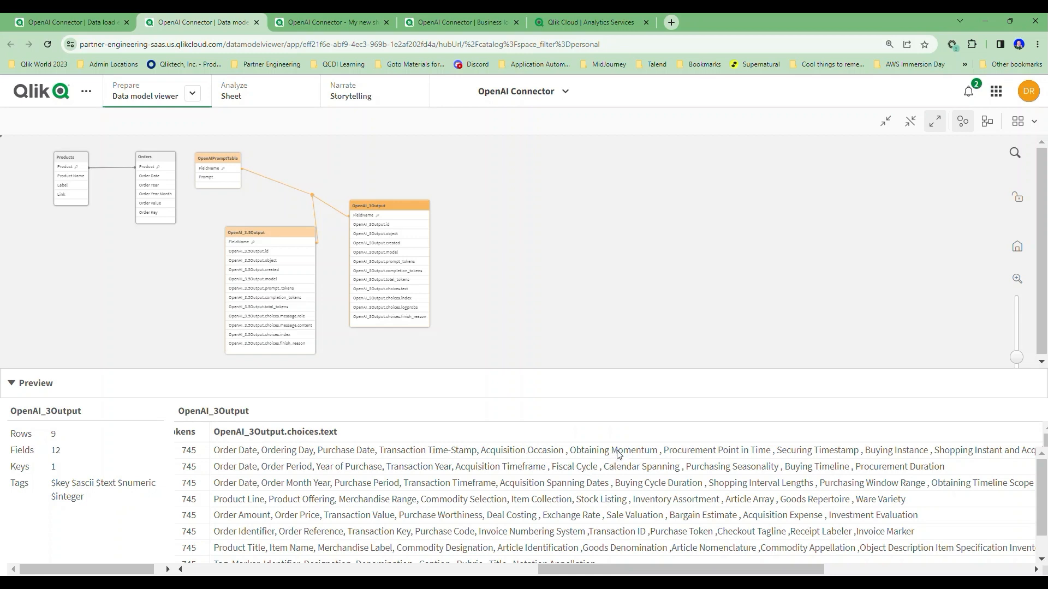
mouse_move(721, 461)
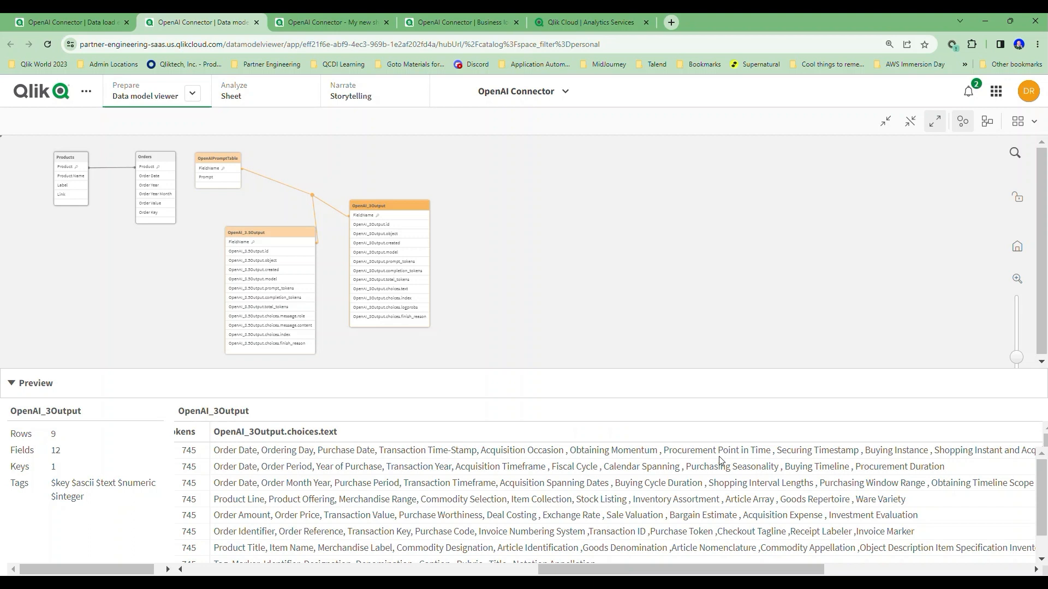
mouse_move(677, 411)
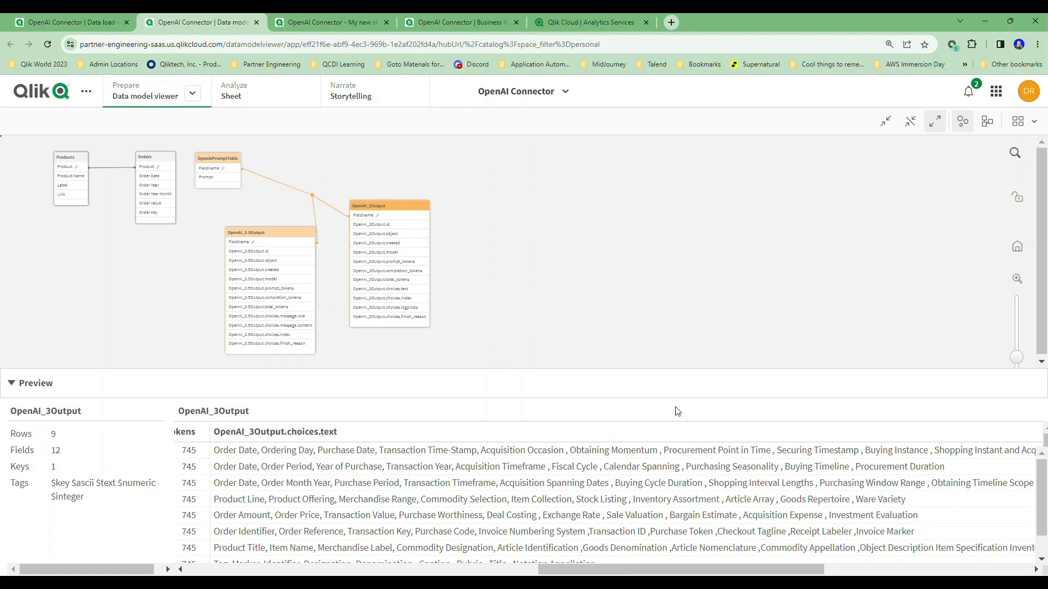
mouse_move(593, 314)
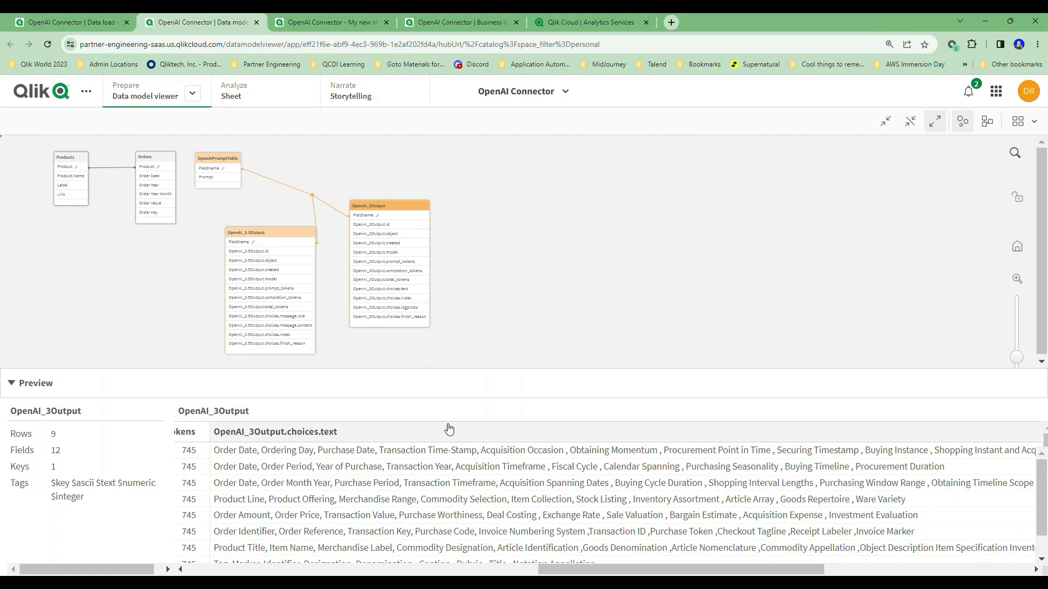
mouse_move(454, 454)
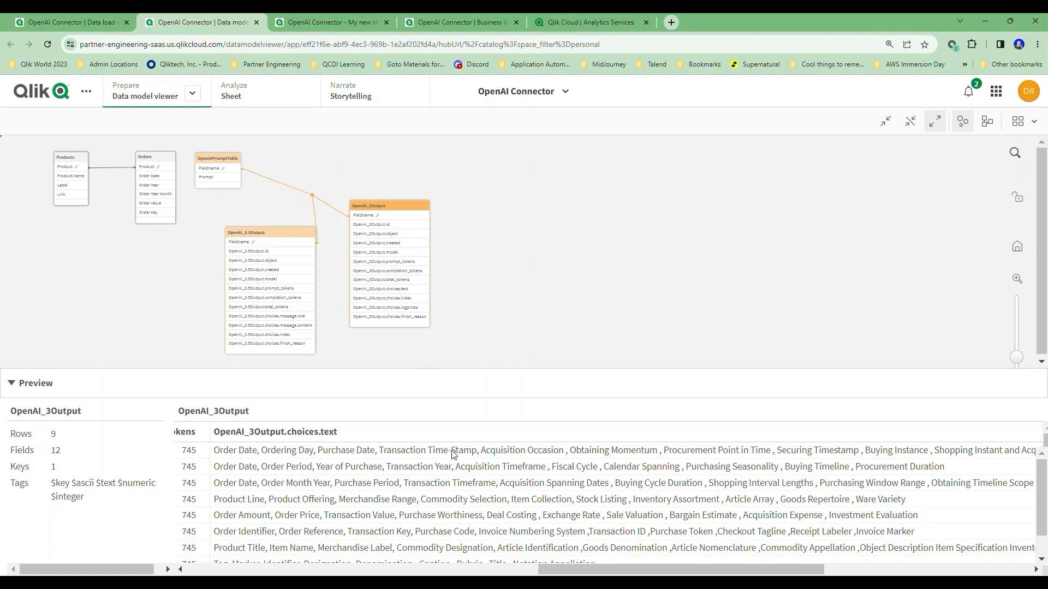
mouse_move(451, 453)
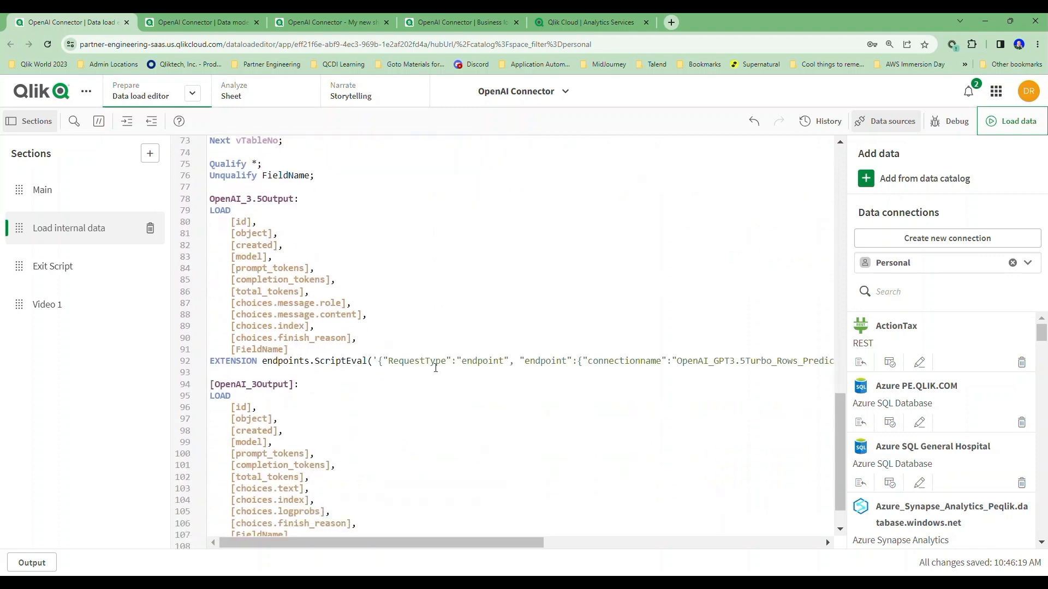
Open My new sheet with per-field prompts and the GPT 4 synonym table.
scroll(down, 3)
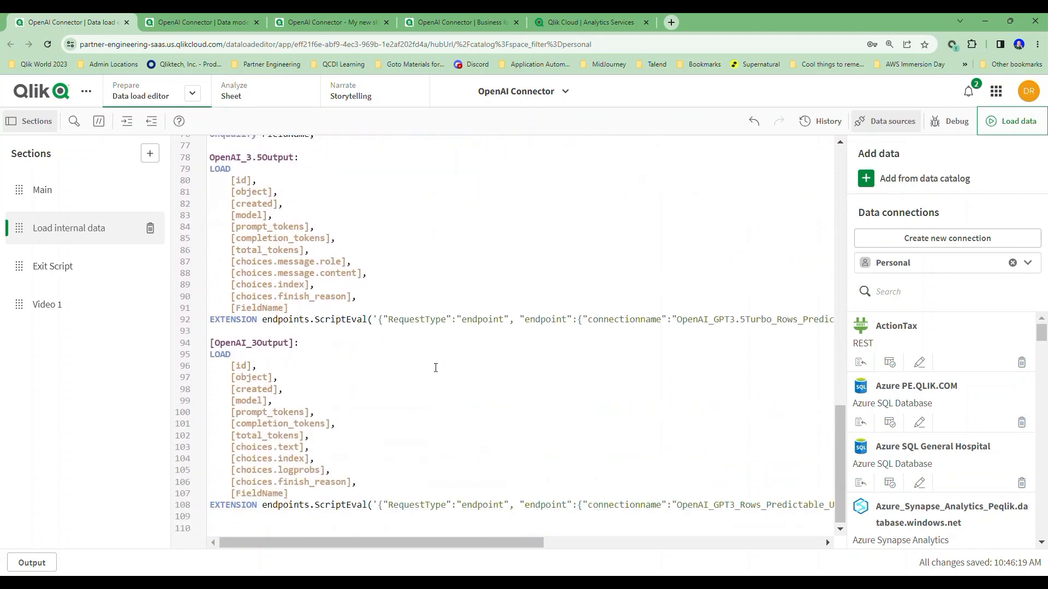
mouse_move(450, 399)
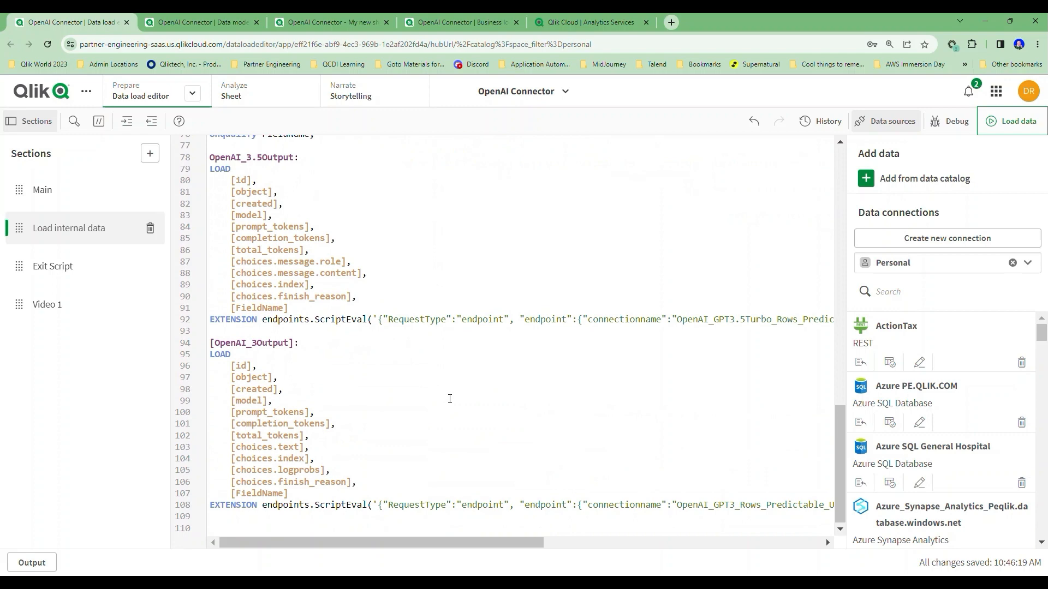
scroll(up, 3)
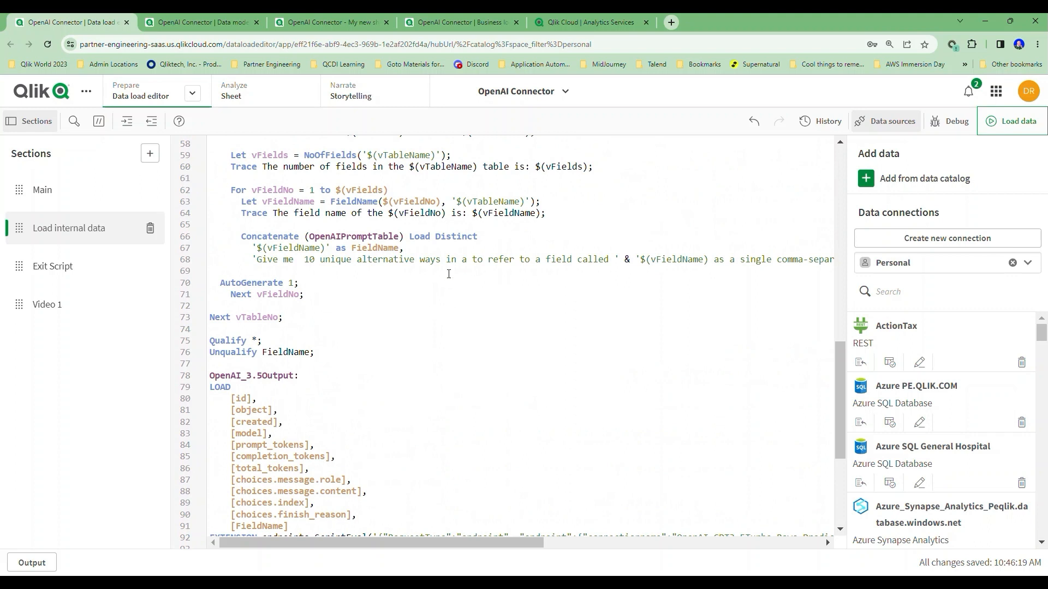
mouse_move(278, 81)
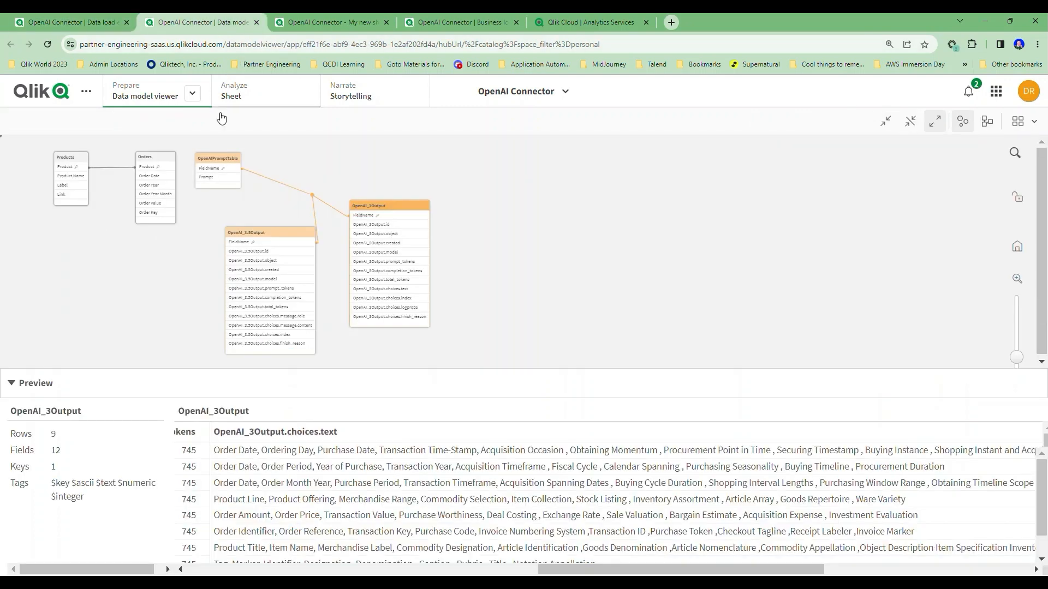
click(231, 96)
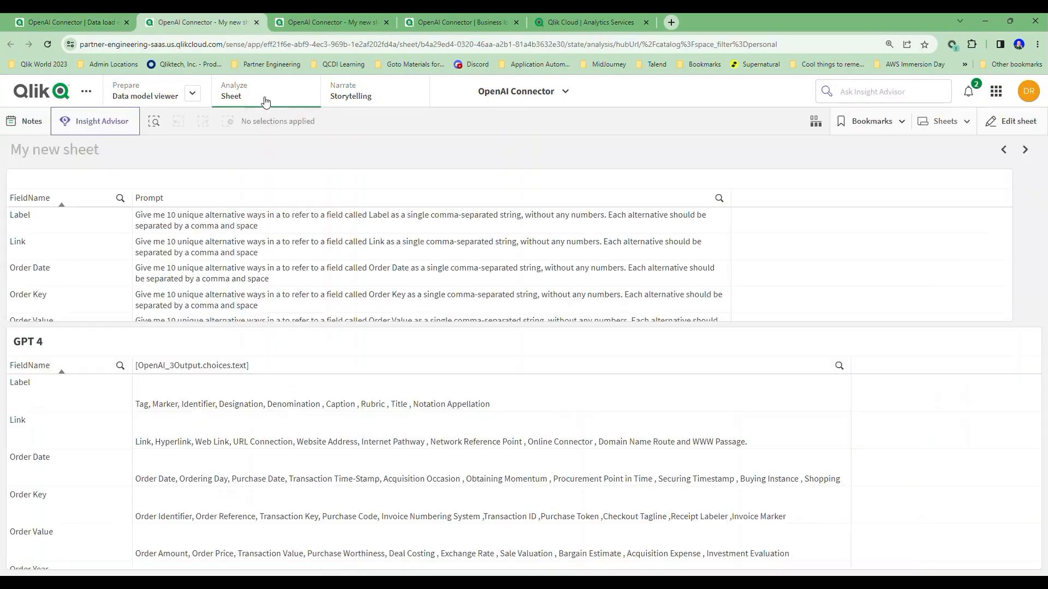
mouse_move(264, 100)
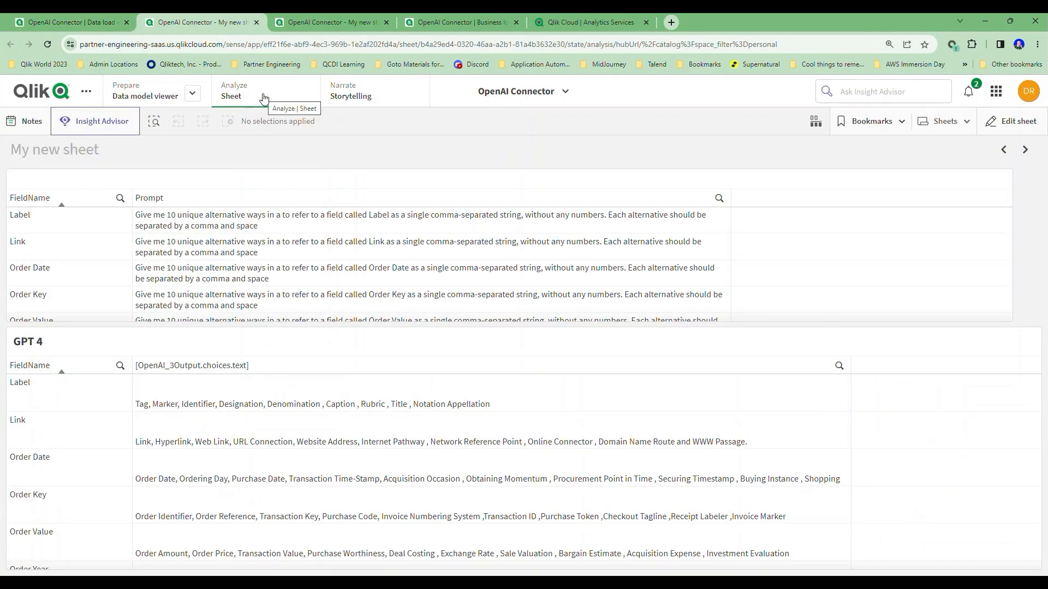
mouse_move(357, 332)
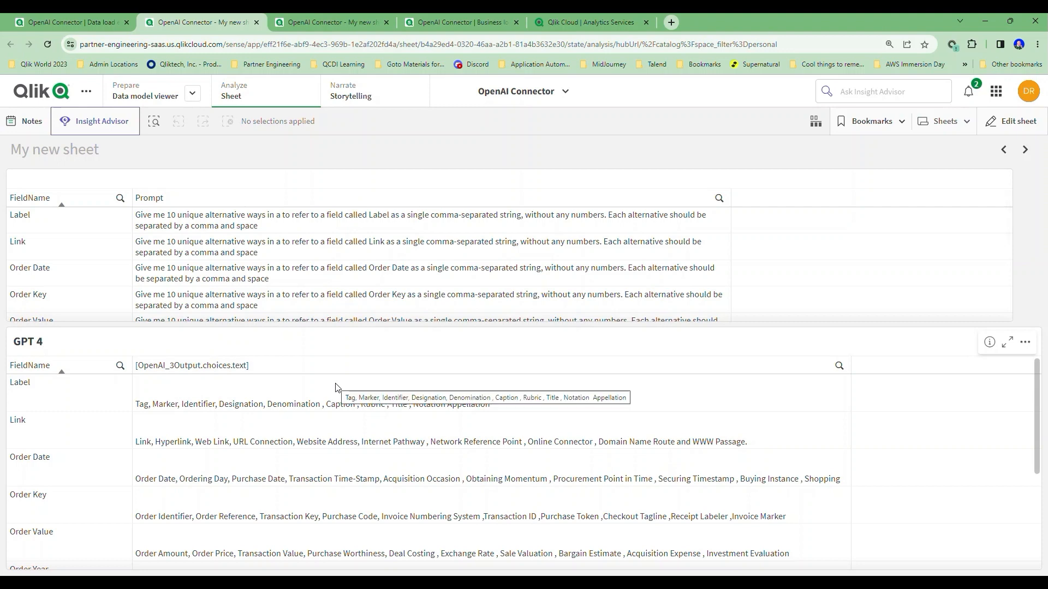
Copy the Order Value synonym list from the GPT 4 table.
scroll(down, 3)
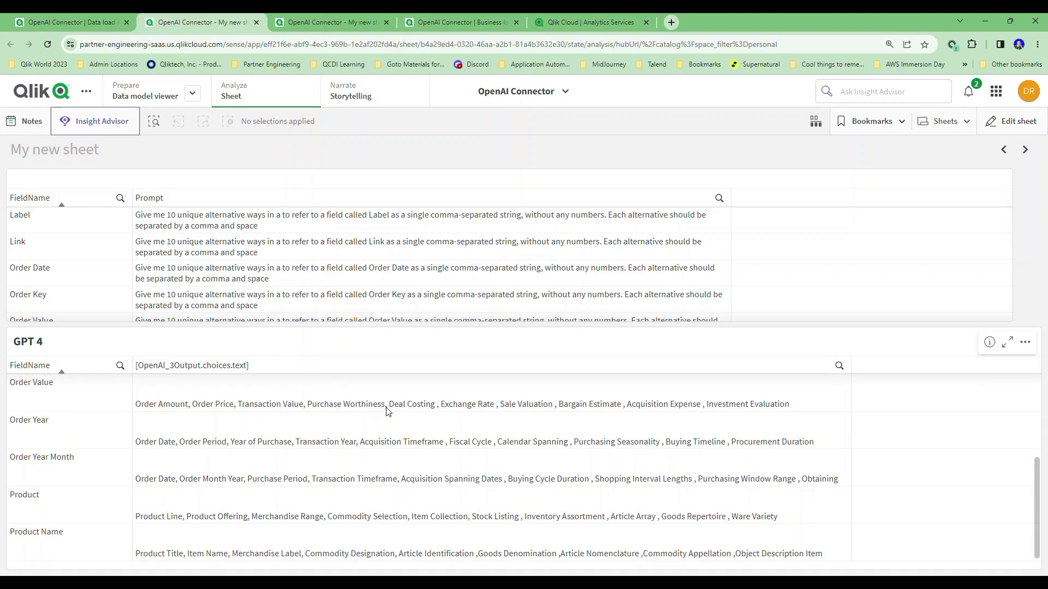
right_click(387, 404)
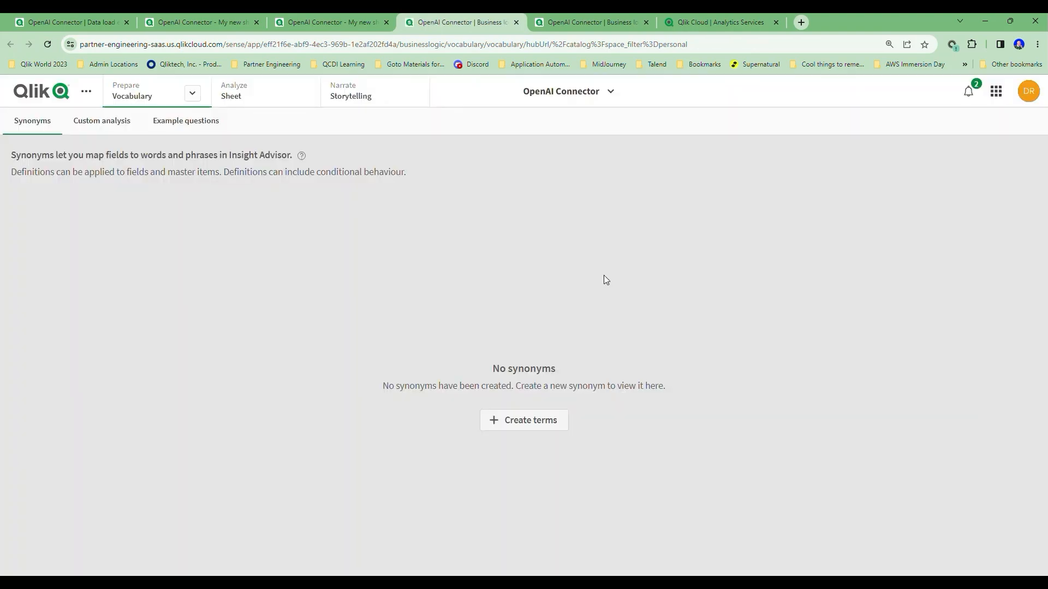
mouse_move(585, 325)
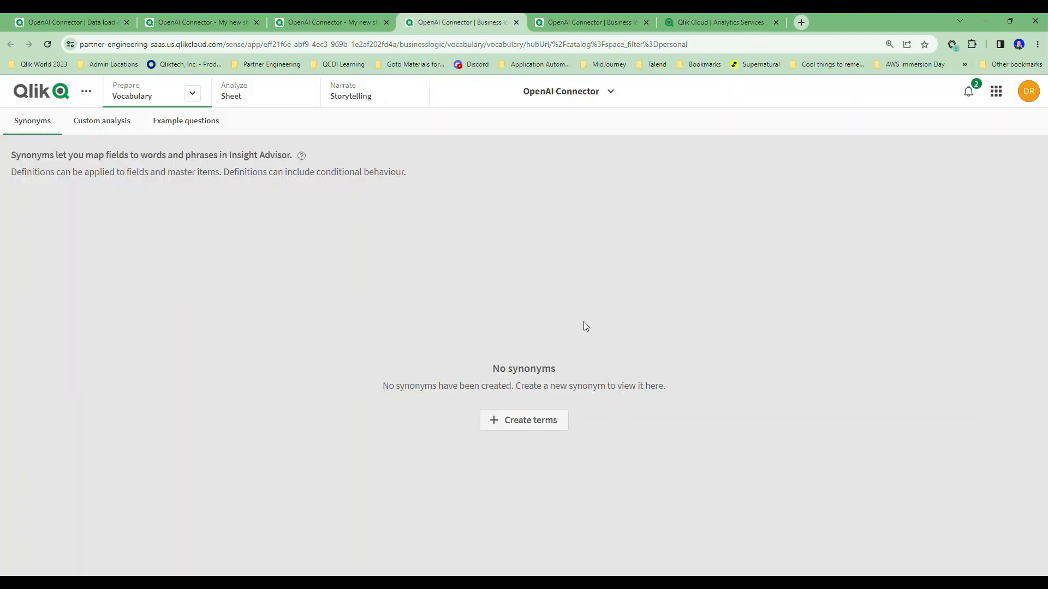
Create terms Sale Valuation, Bargain Estimate, Acquisition Expense, Investment Evaluation for Order Value.
click(524, 420)
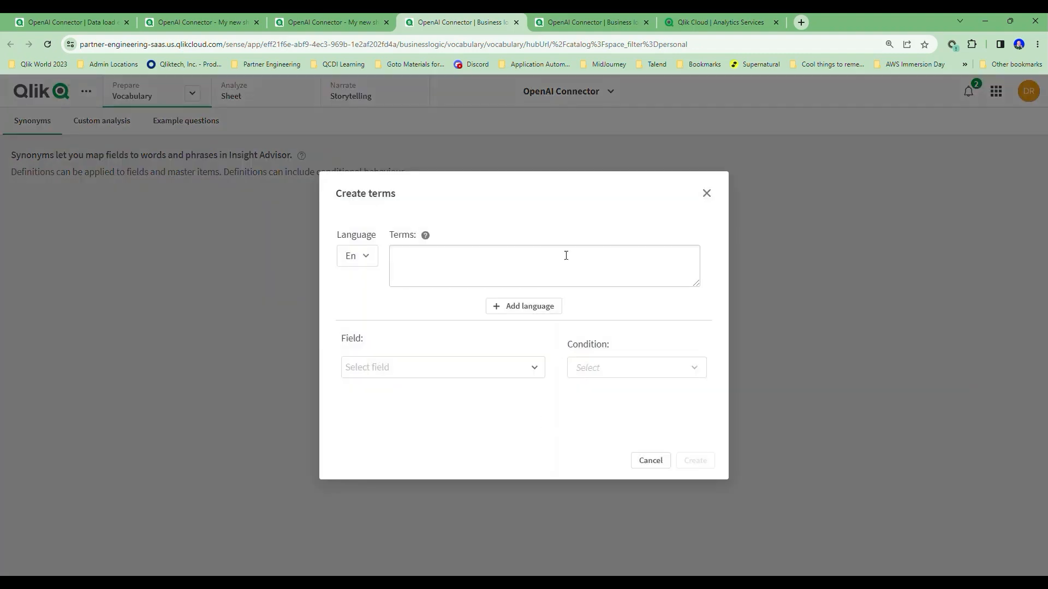
text(Sale Valuation, Bargain Estimate, Acquisition Expense, Investment Evaluation)
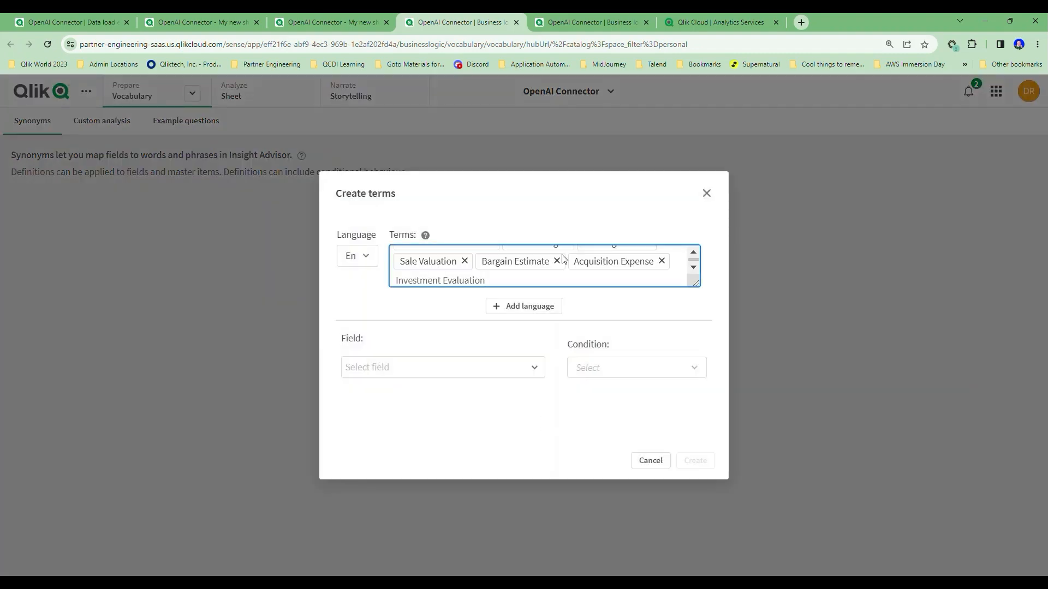
key(Enter)
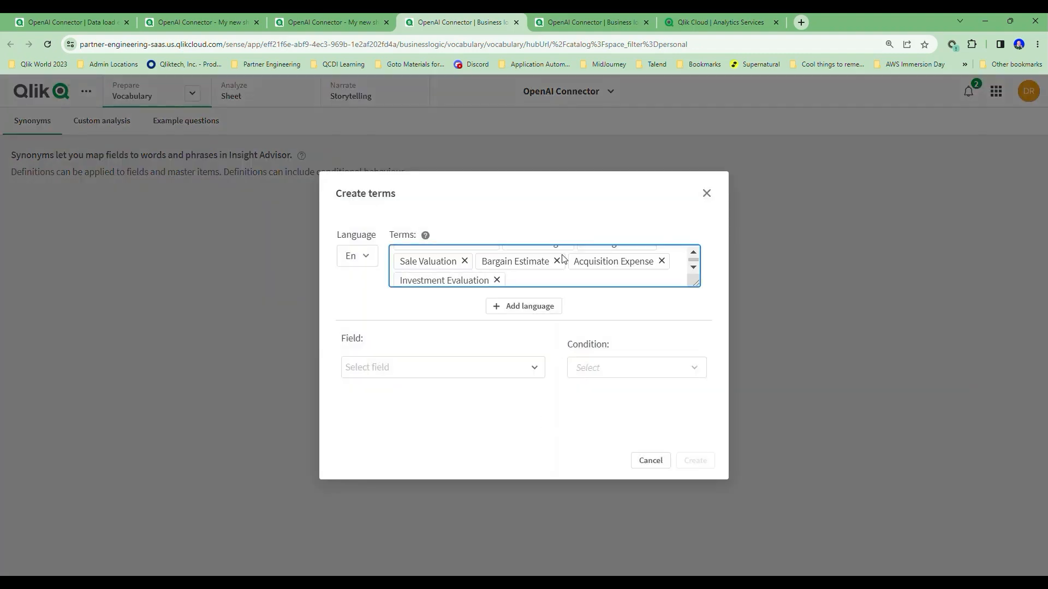
click(443, 367)
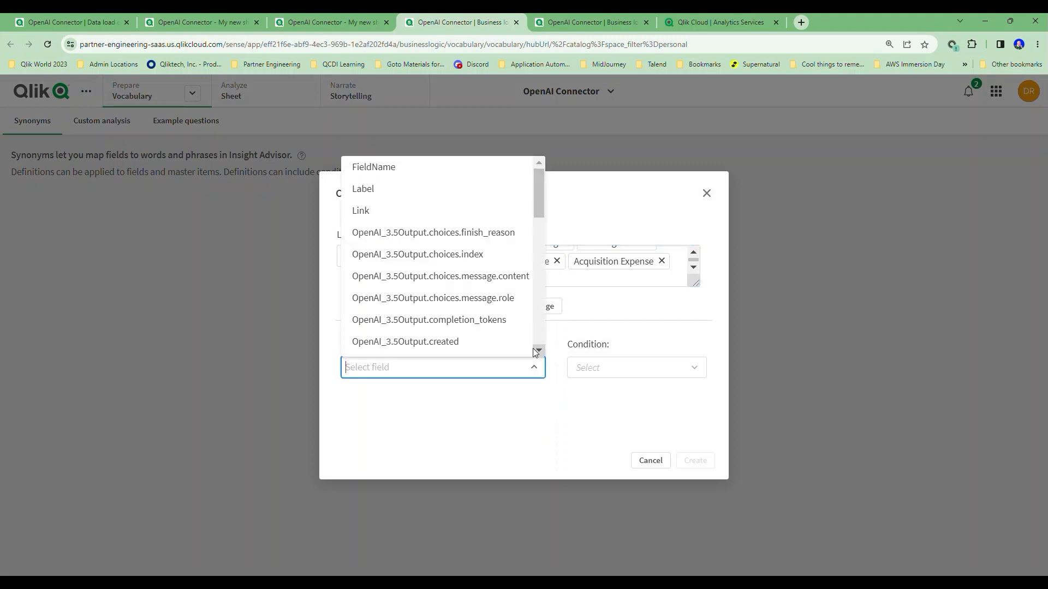
scroll(down, 3)
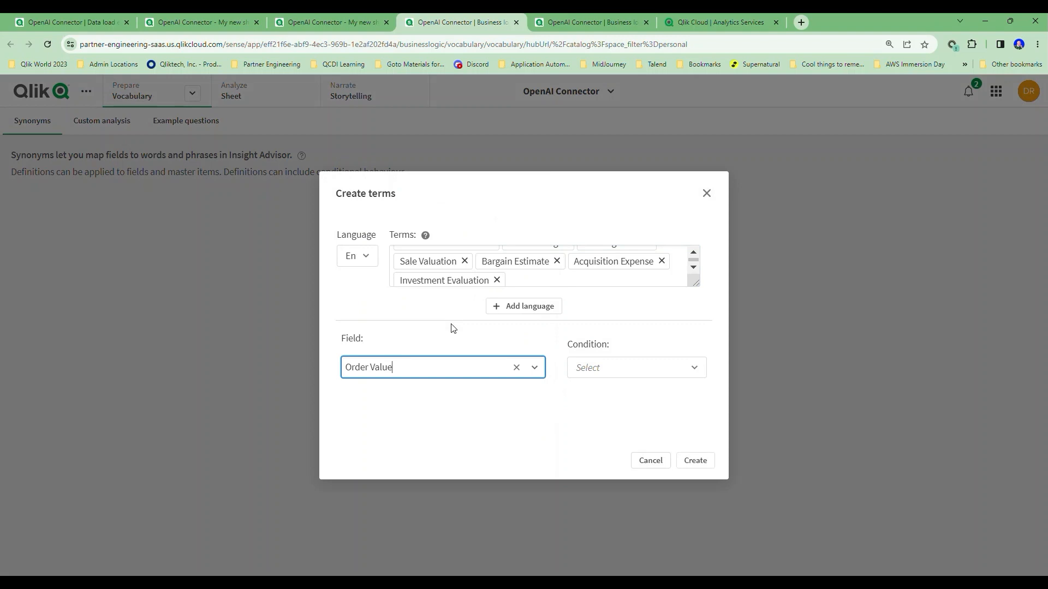
mouse_move(416, 122)
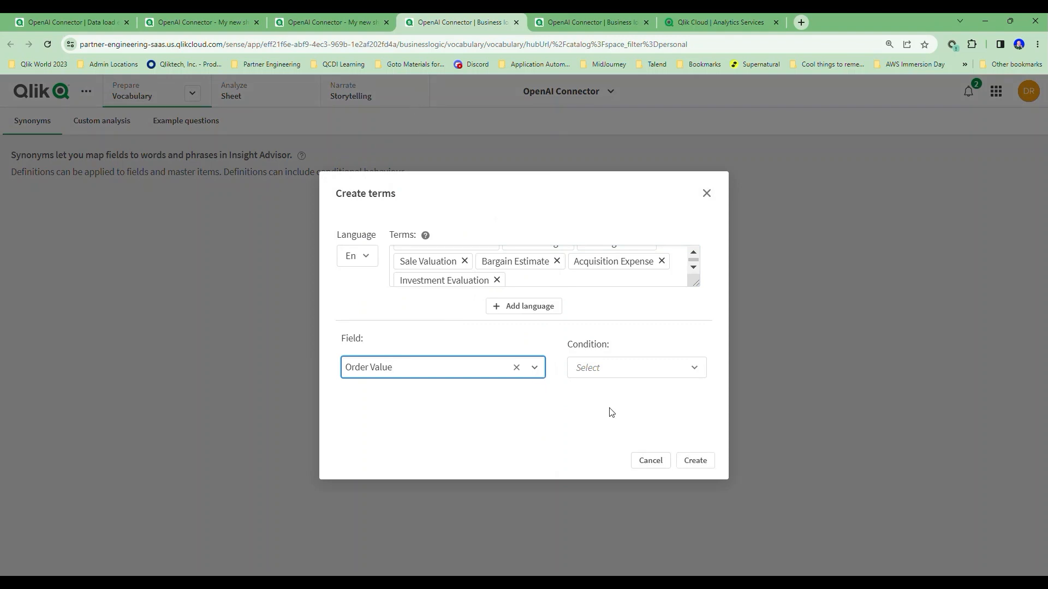
click(695, 460)
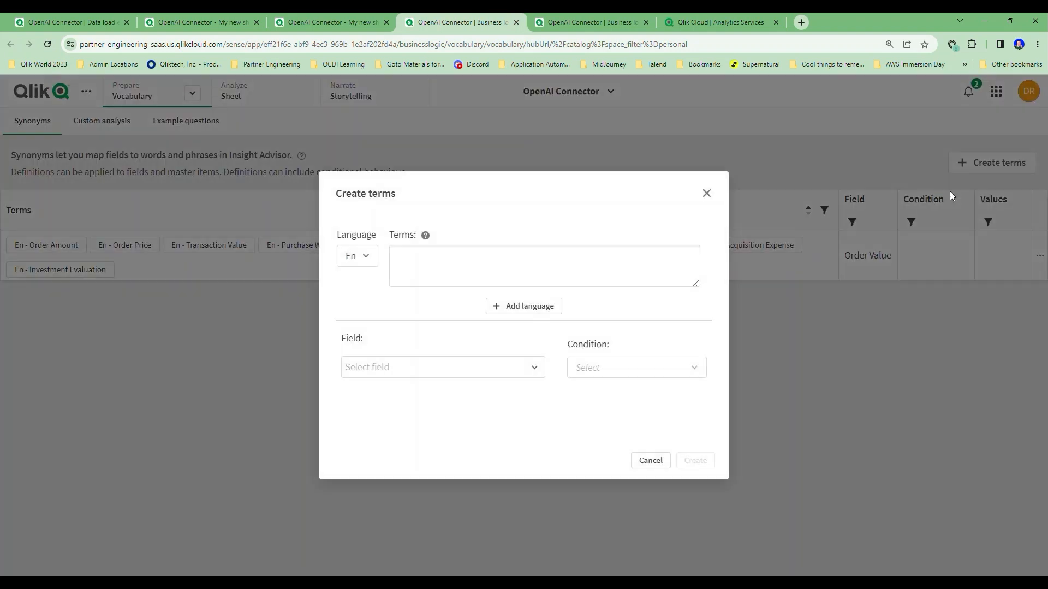
Map the pasted terms like Product Line, Stock Listing and Ware Variety to Product.
click(442, 367)
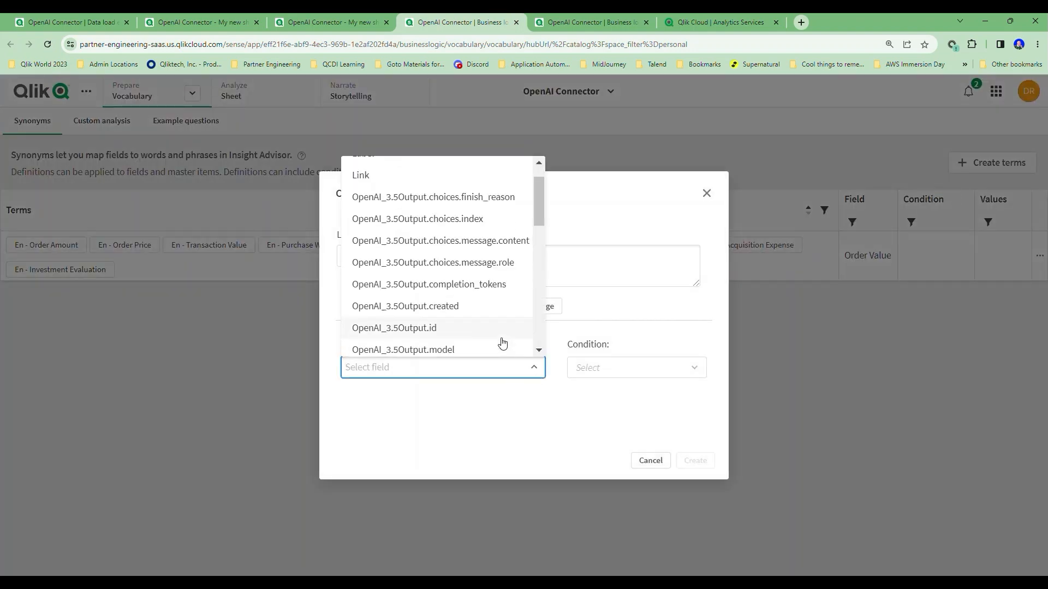
scroll(down, 3)
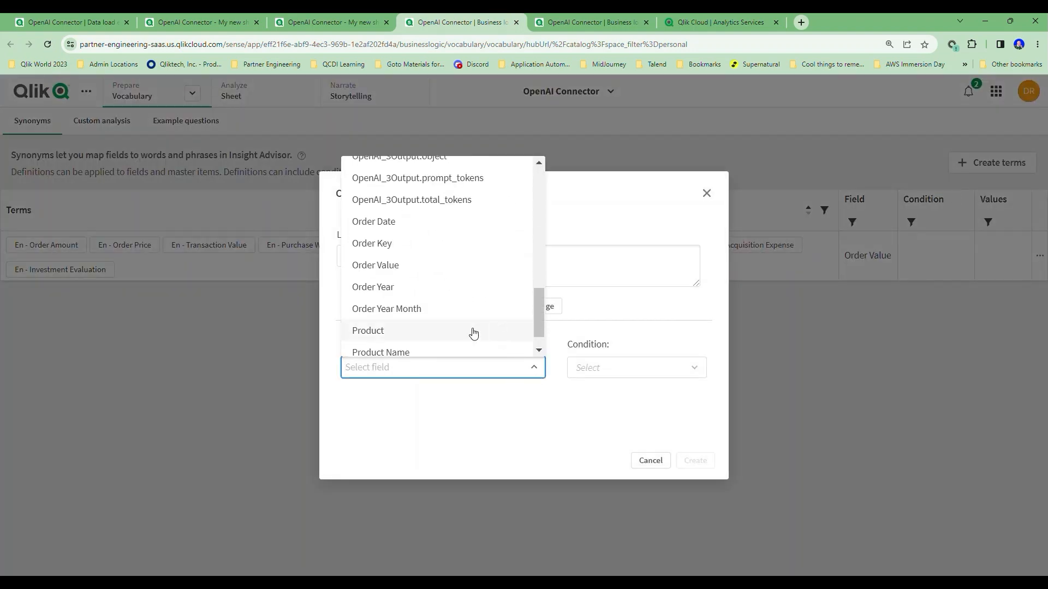
click(368, 331)
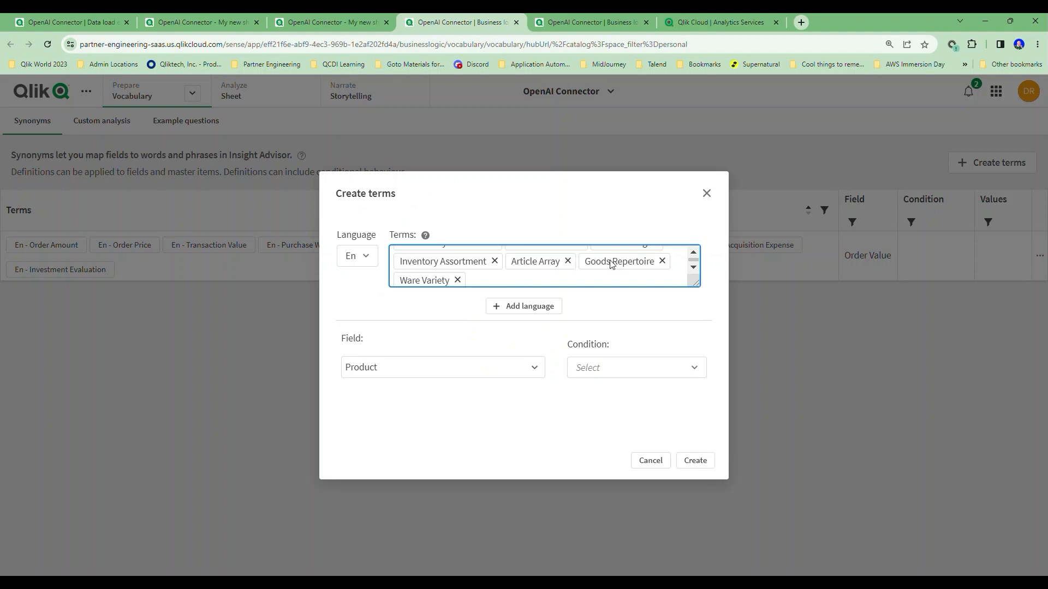
click(692, 252)
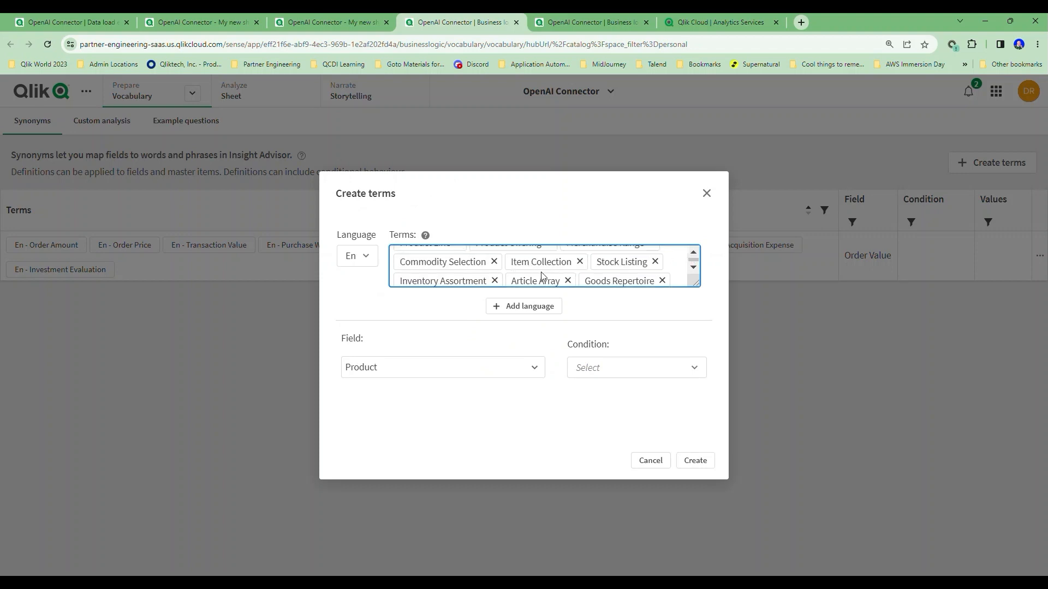
mouse_move(564, 279)
text(Ware Variety)
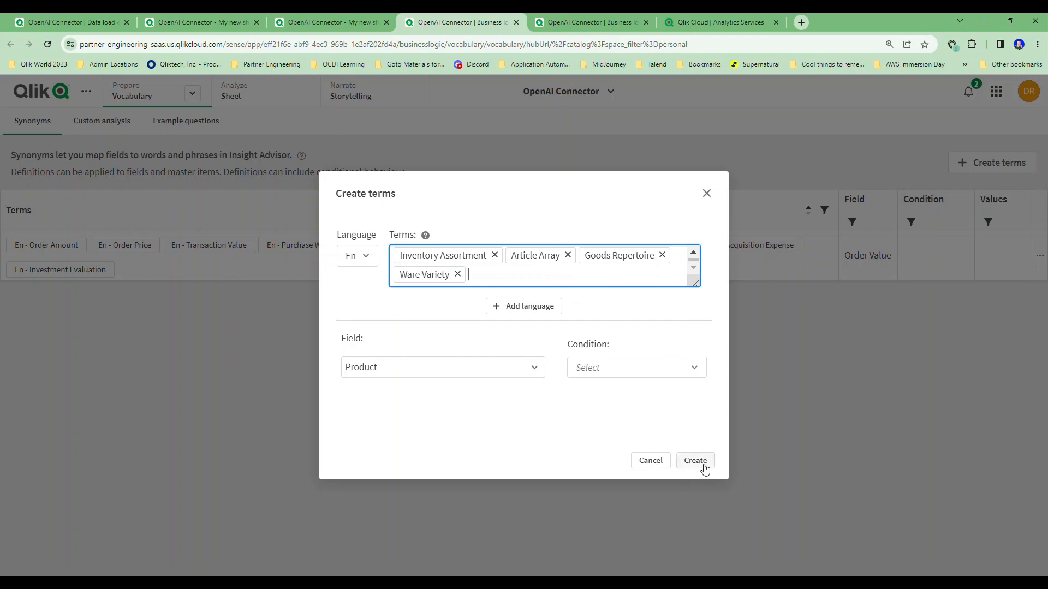
click(694, 461)
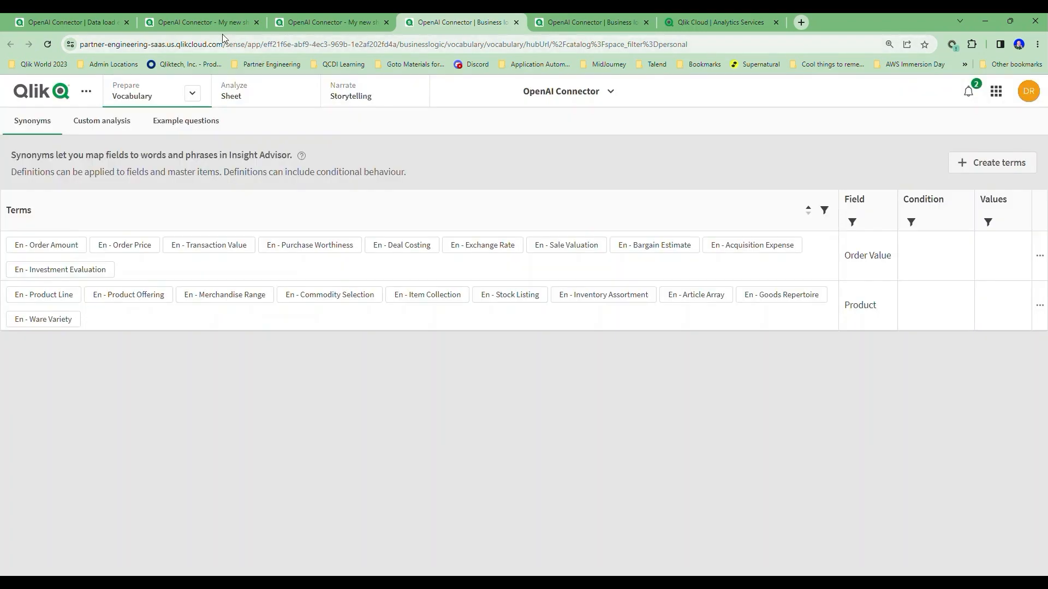
Copy the Product Name synonyms from the sheet and save them as vocabulary terms.
click(330, 22)
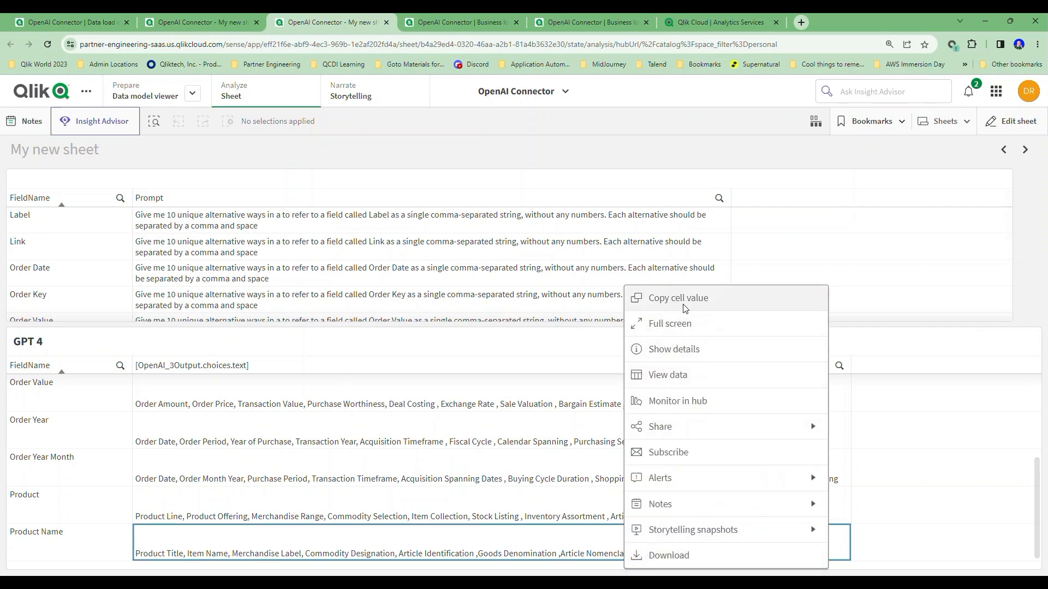
click(459, 22)
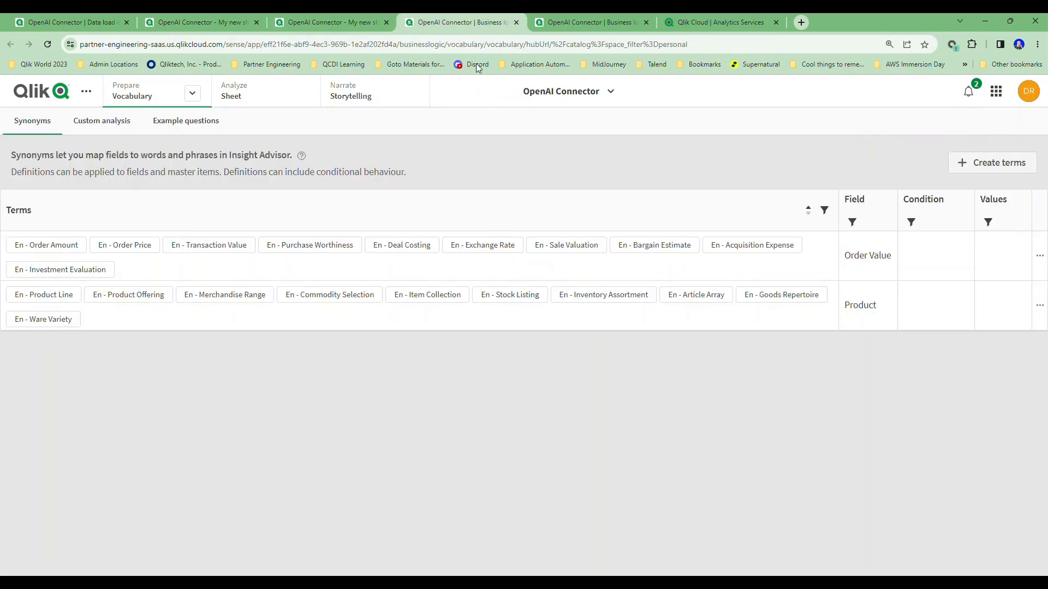
click(992, 162)
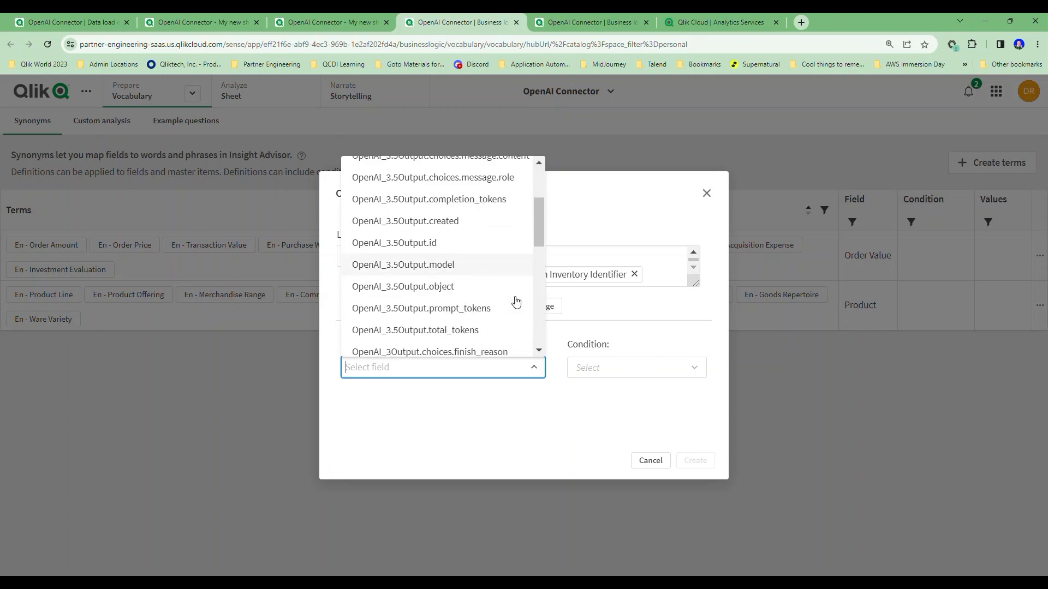
scroll(down, 3)
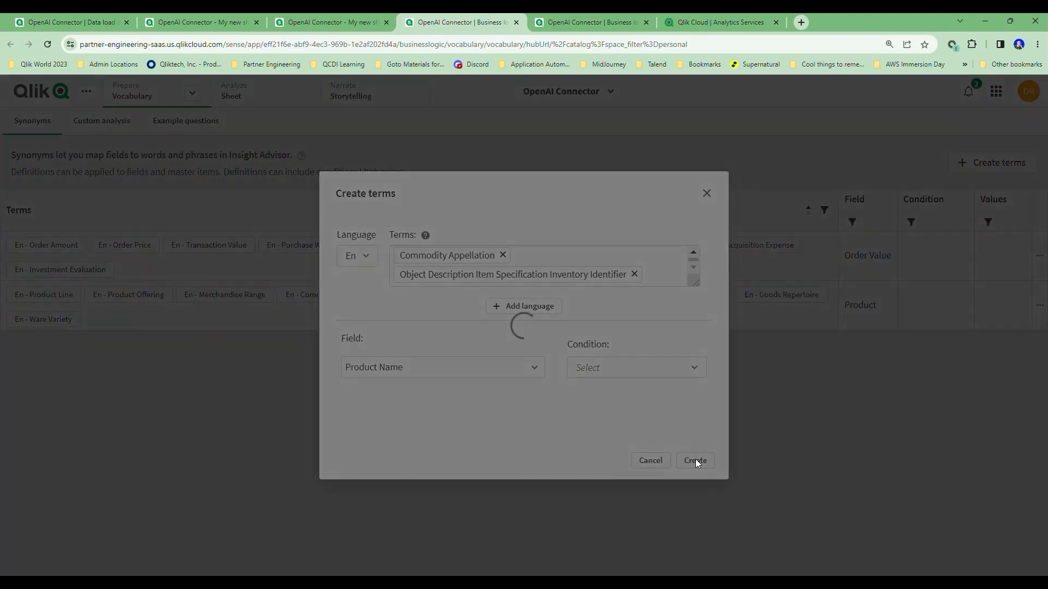
click(694, 461)
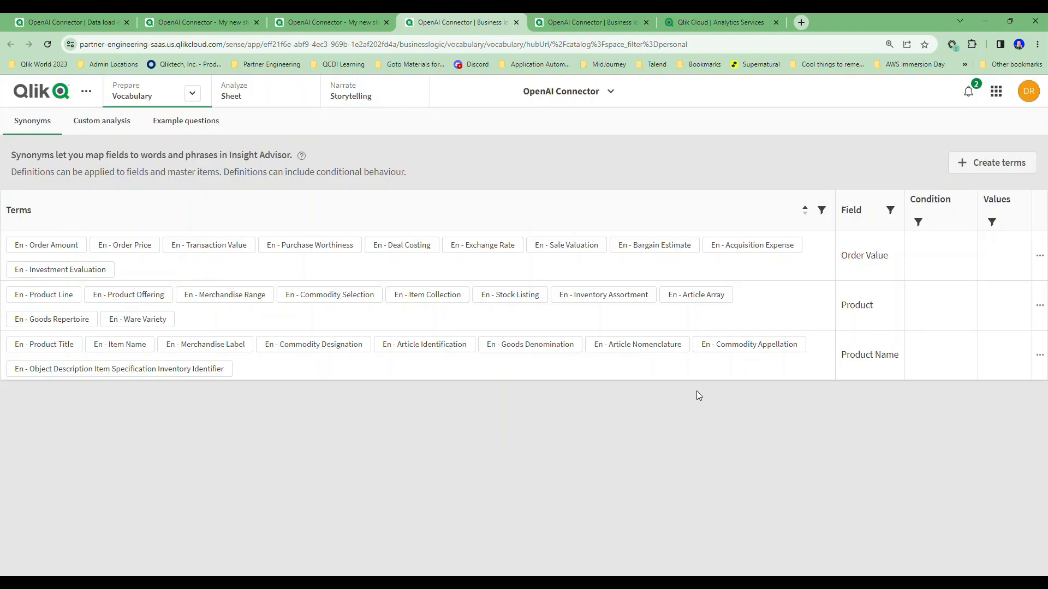
mouse_move(685, 393)
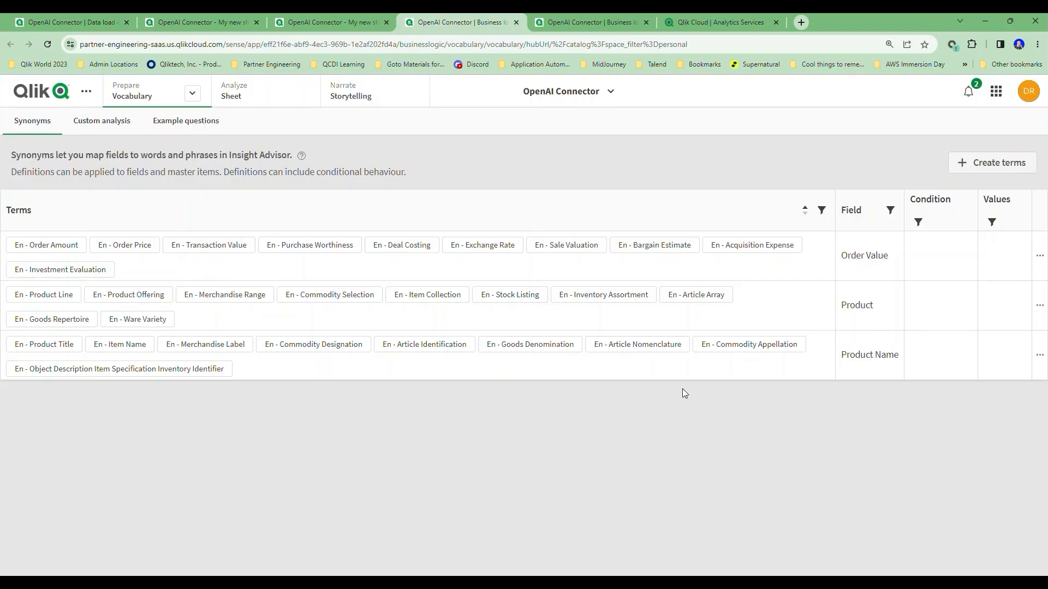
mouse_move(554, 268)
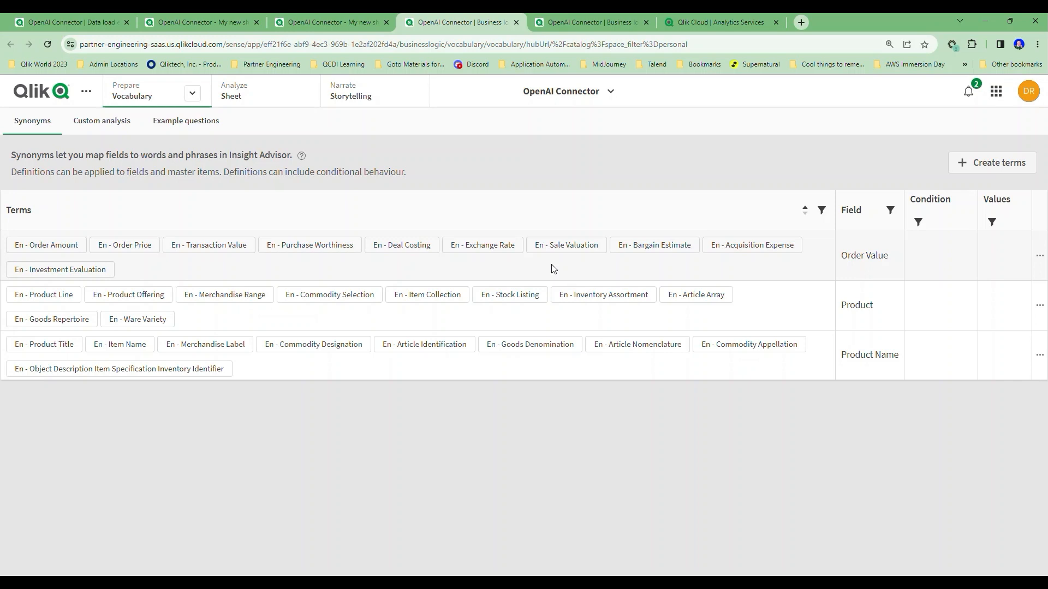
mouse_move(696, 280)
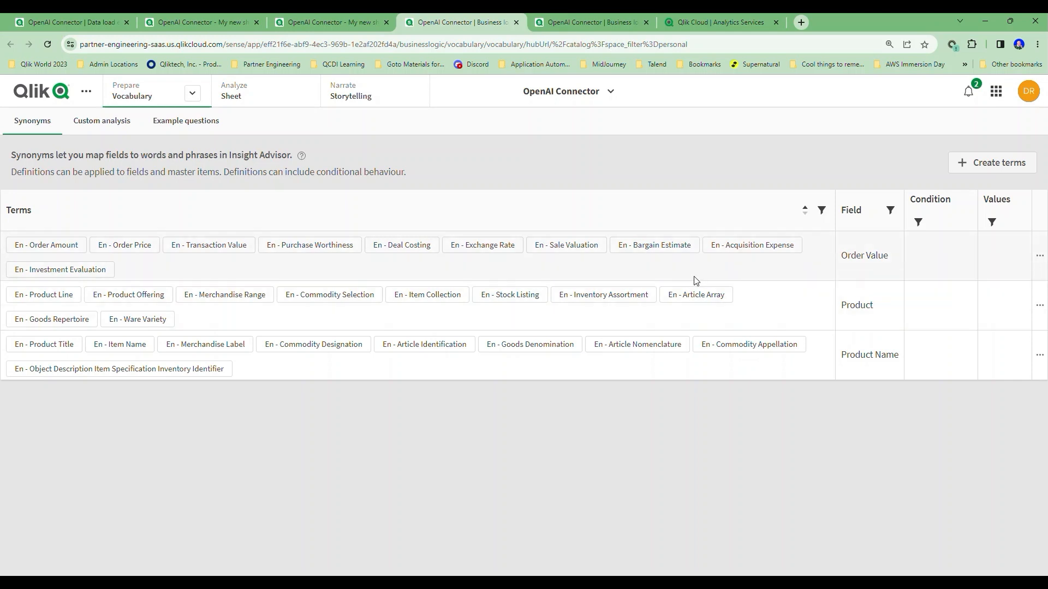
mouse_move(784, 317)
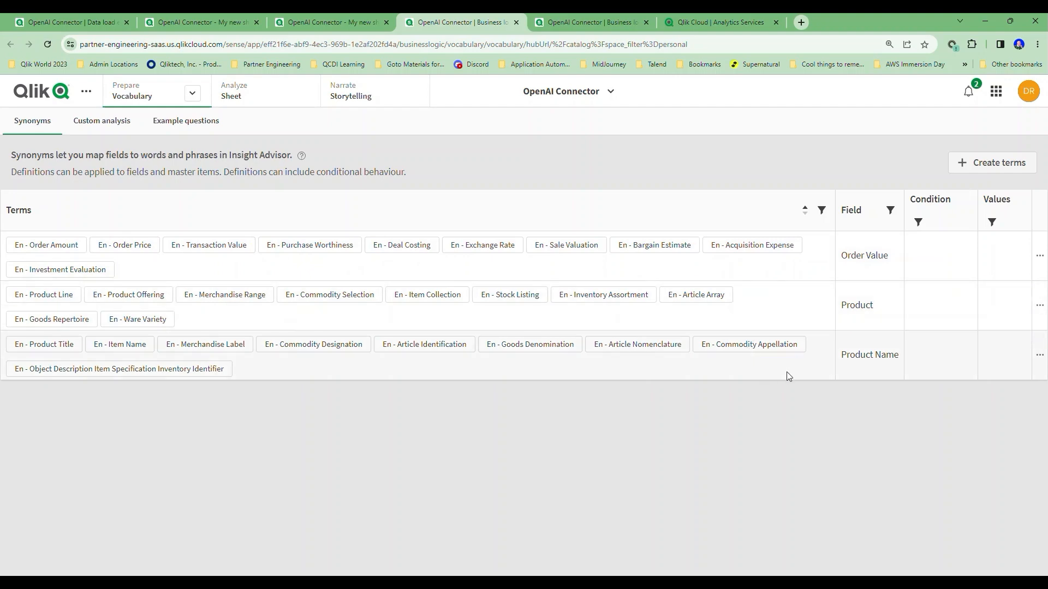
Open the Product Name synonym entry for editing to review its terms.
click(1039, 355)
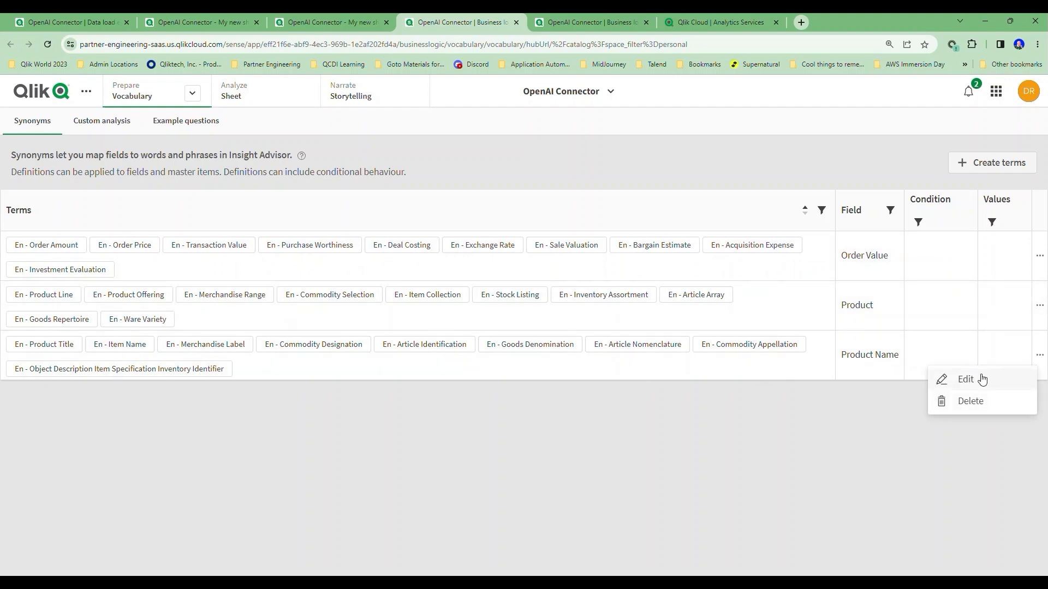
click(965, 379)
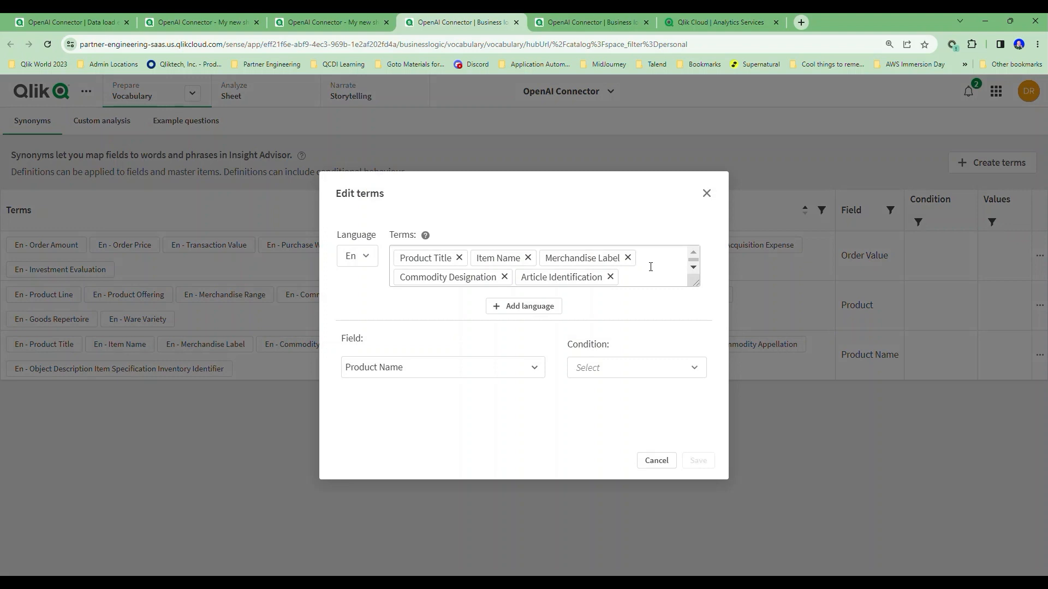
mouse_move(504, 278)
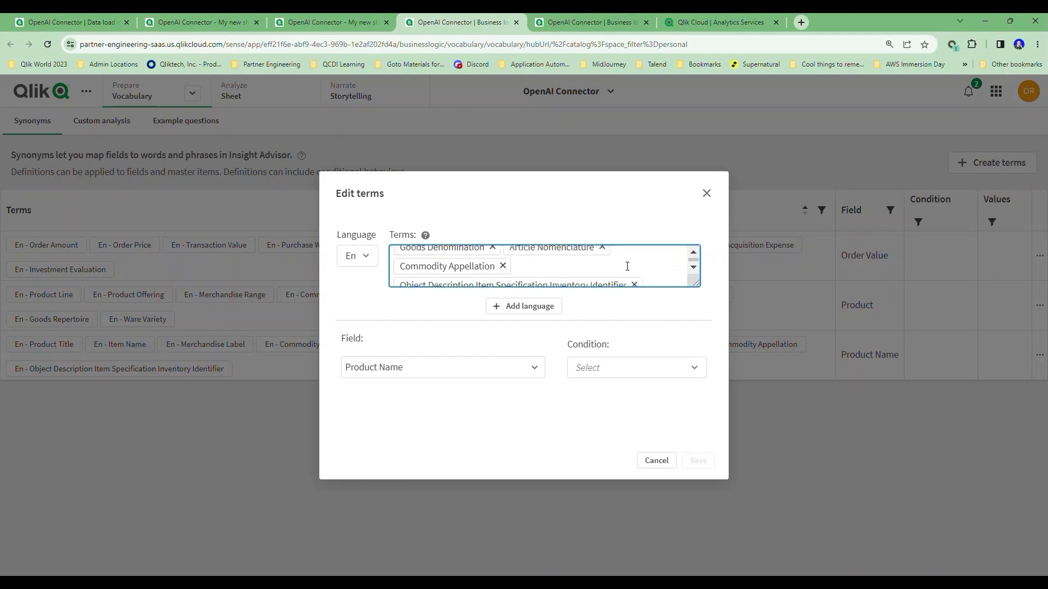
scroll(down, 3)
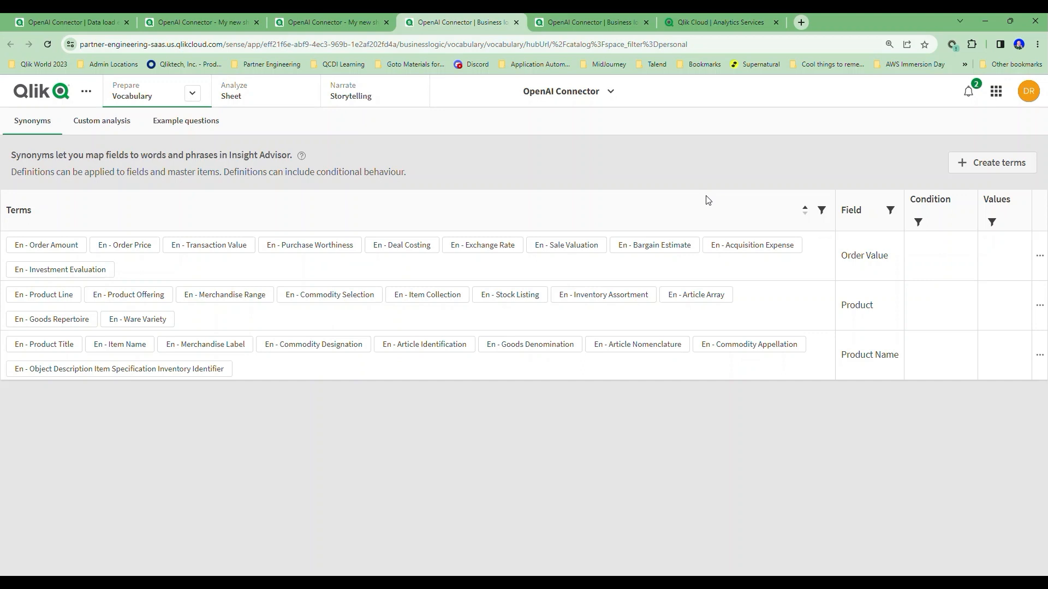
mouse_move(689, 213)
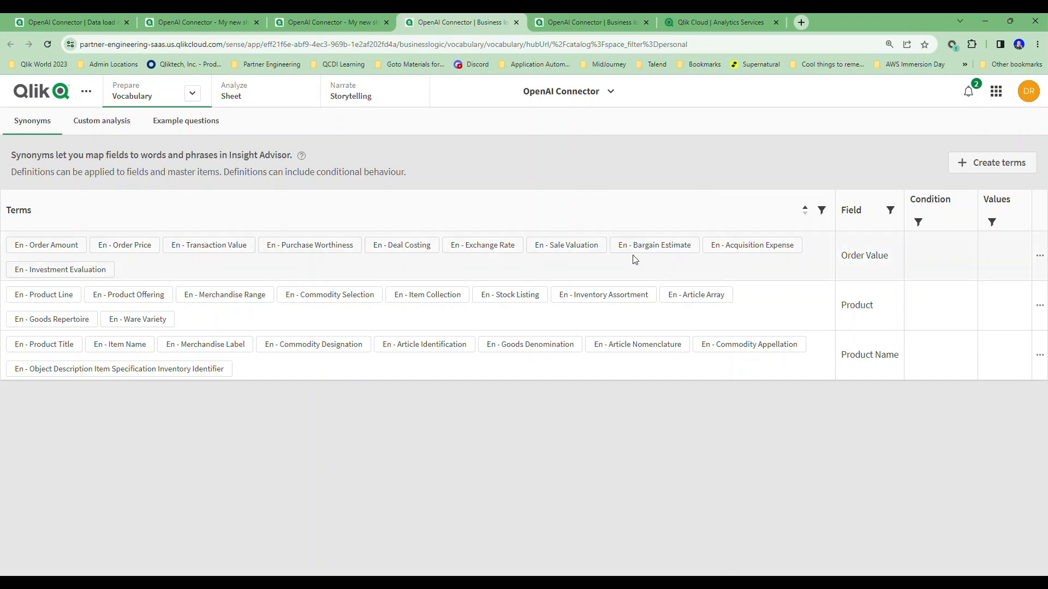
mouse_move(631, 258)
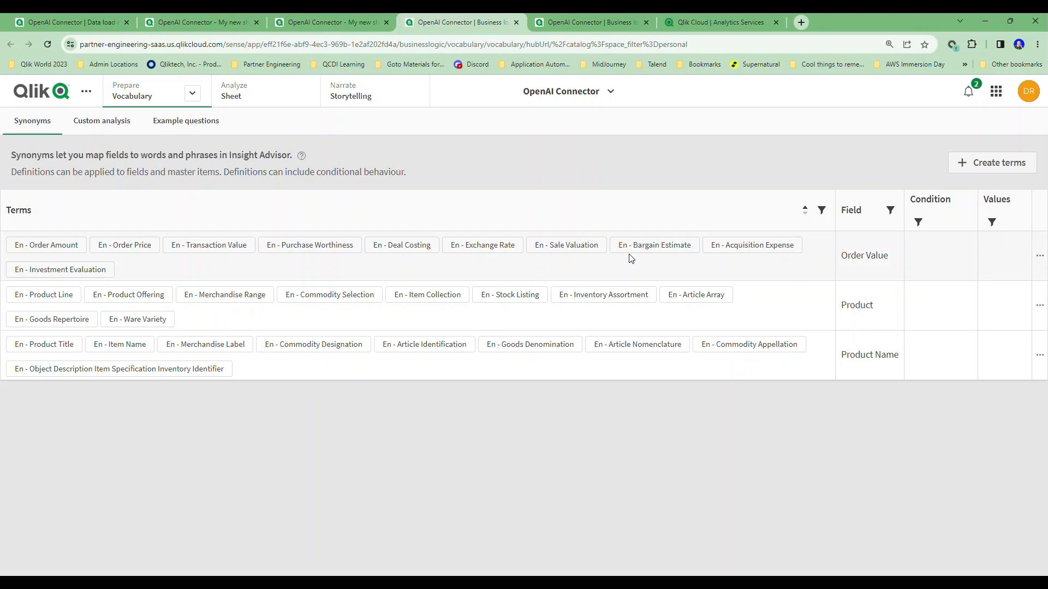
mouse_move(619, 251)
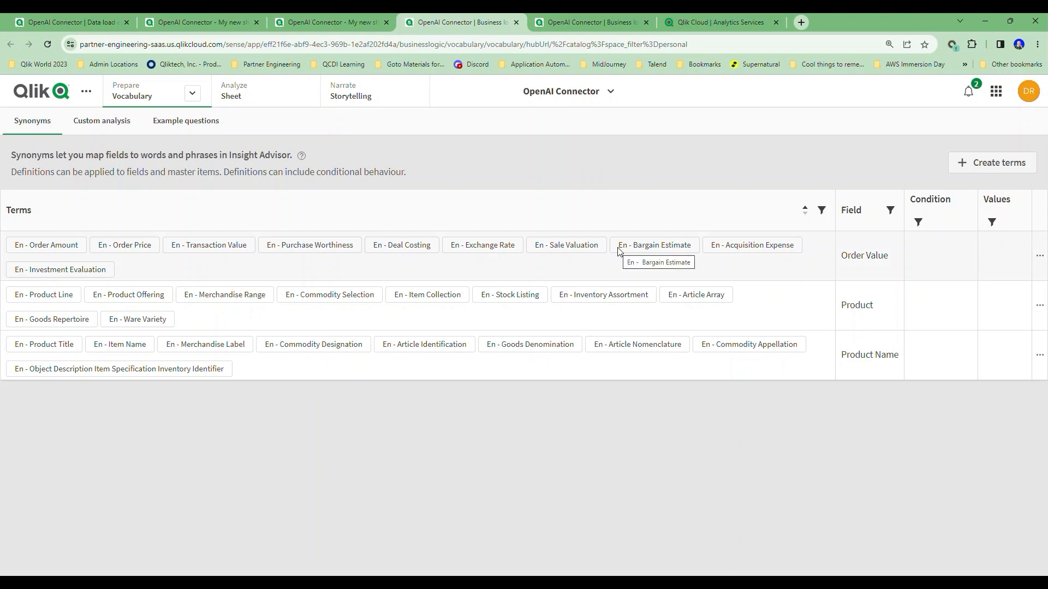
Ask Insight Advisor again for total Sale Valuation by Stock Listing.
click(718, 22)
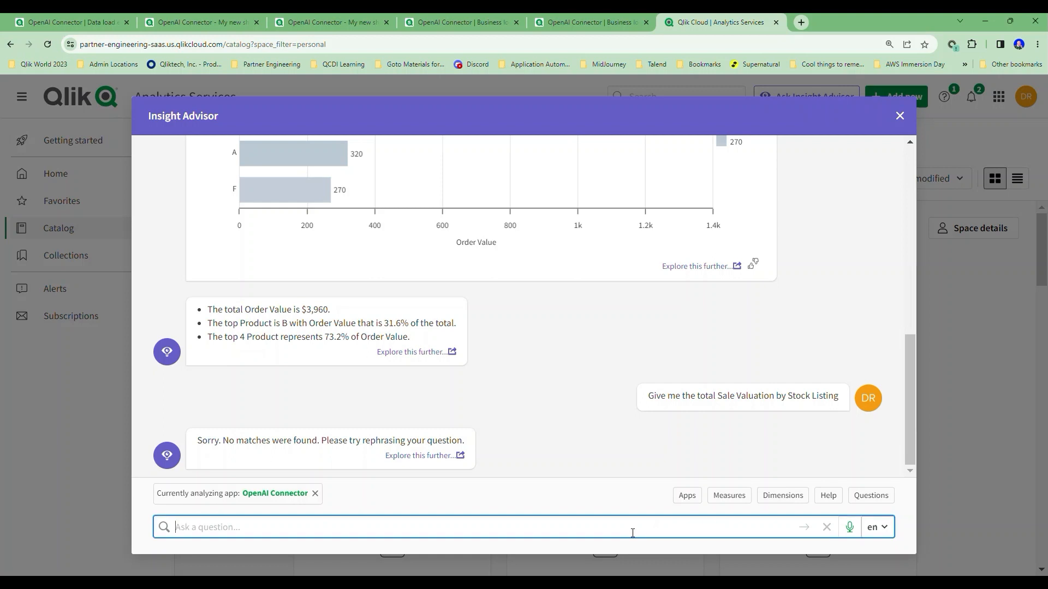
text(Give me the total Sale Valuation by Stock Listing)
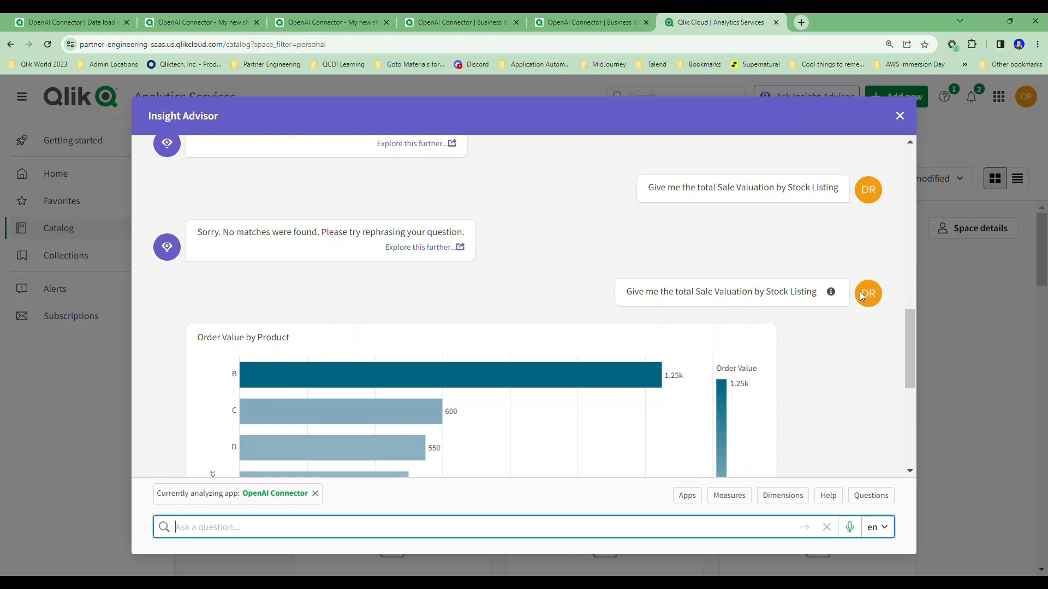
mouse_move(828, 311)
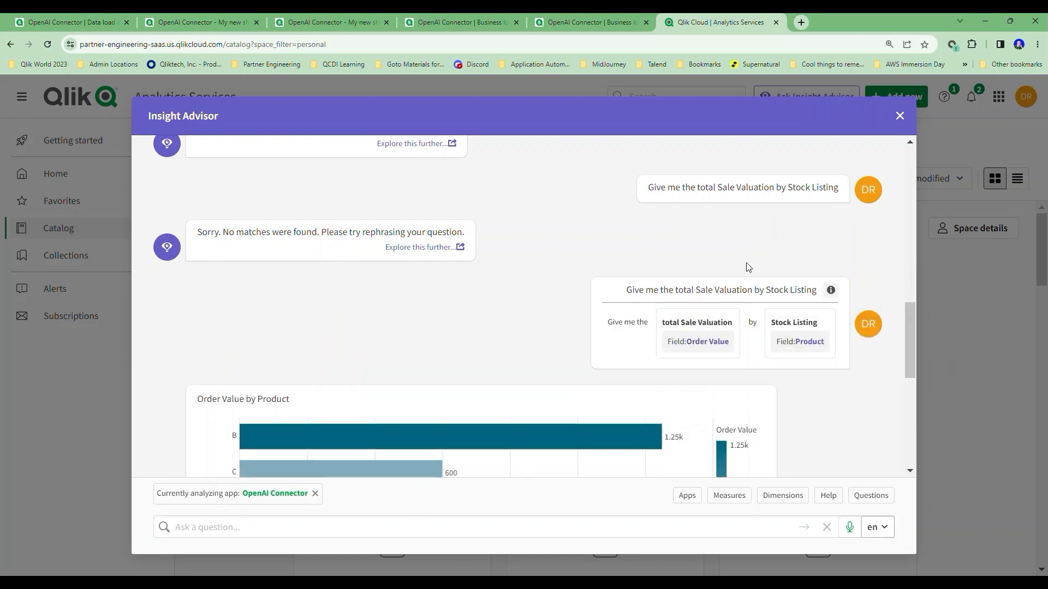
mouse_move(726, 264)
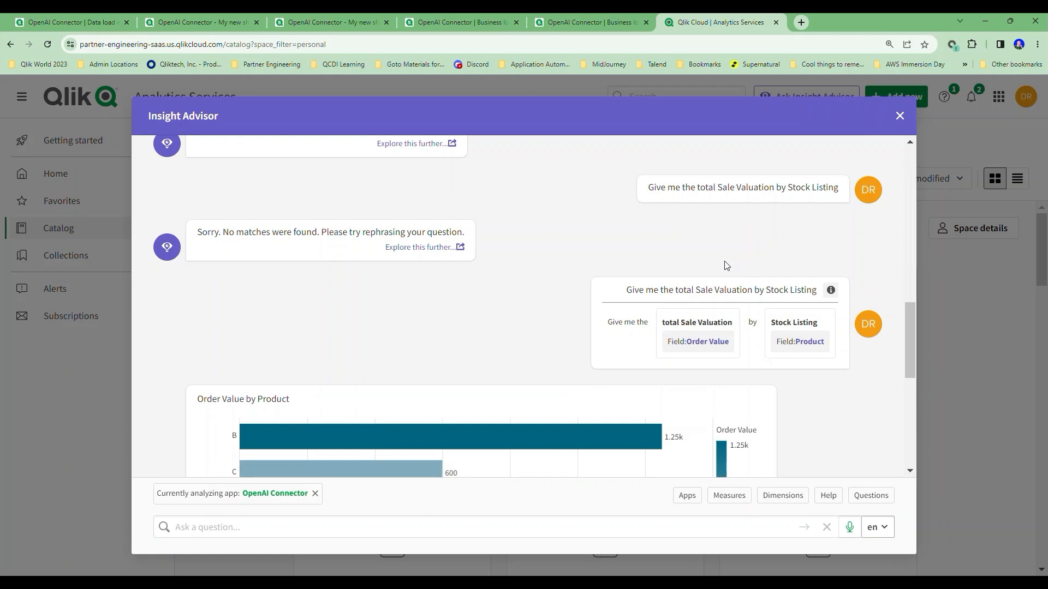
mouse_move(708, 342)
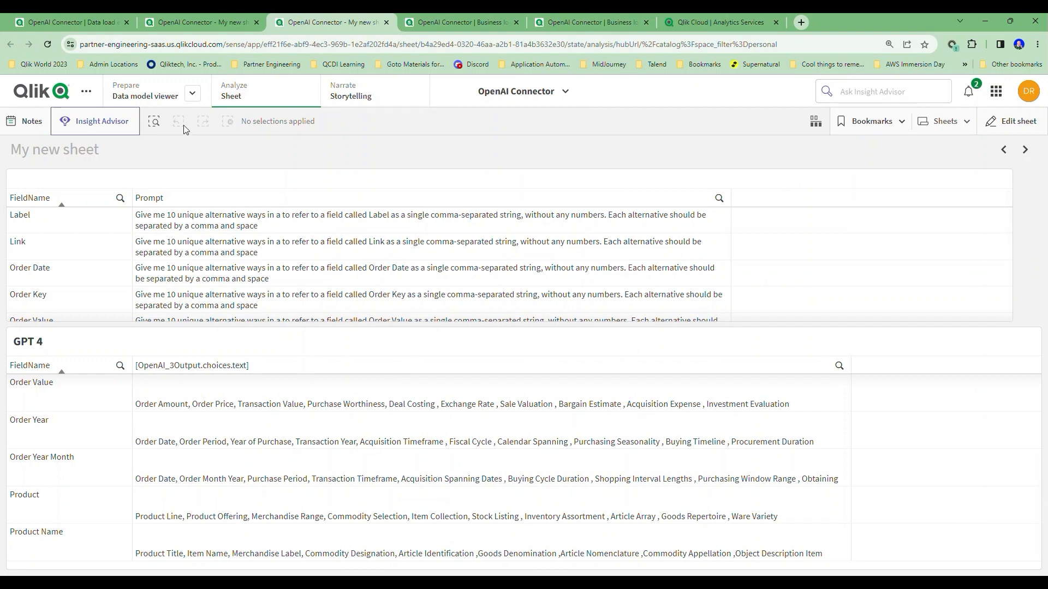
Ask Insight Advisor 'Give me the total Sale Valuation by Stock Listing'.
click(94, 121)
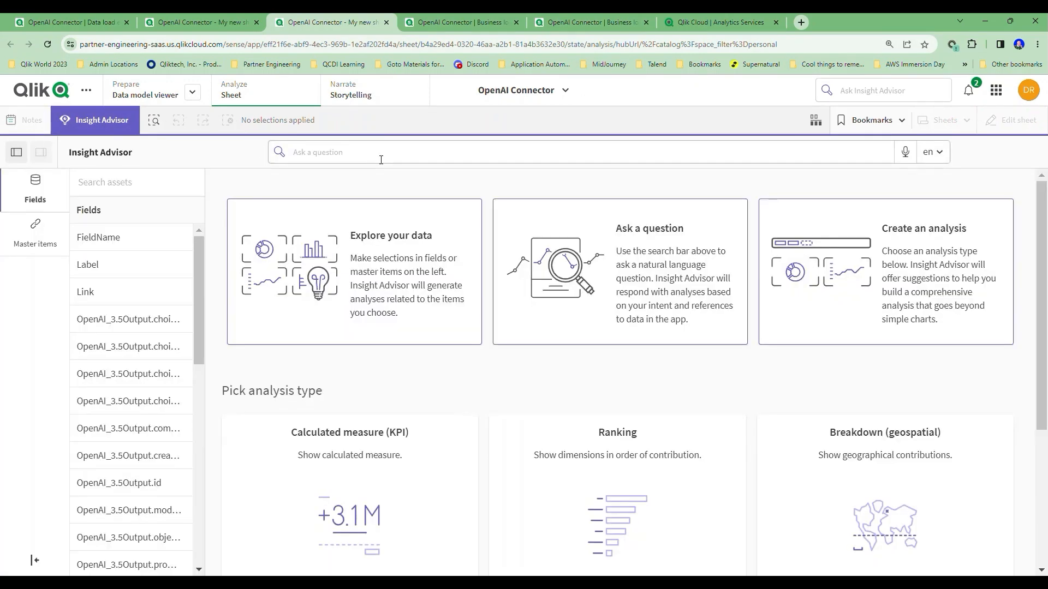
click(381, 152)
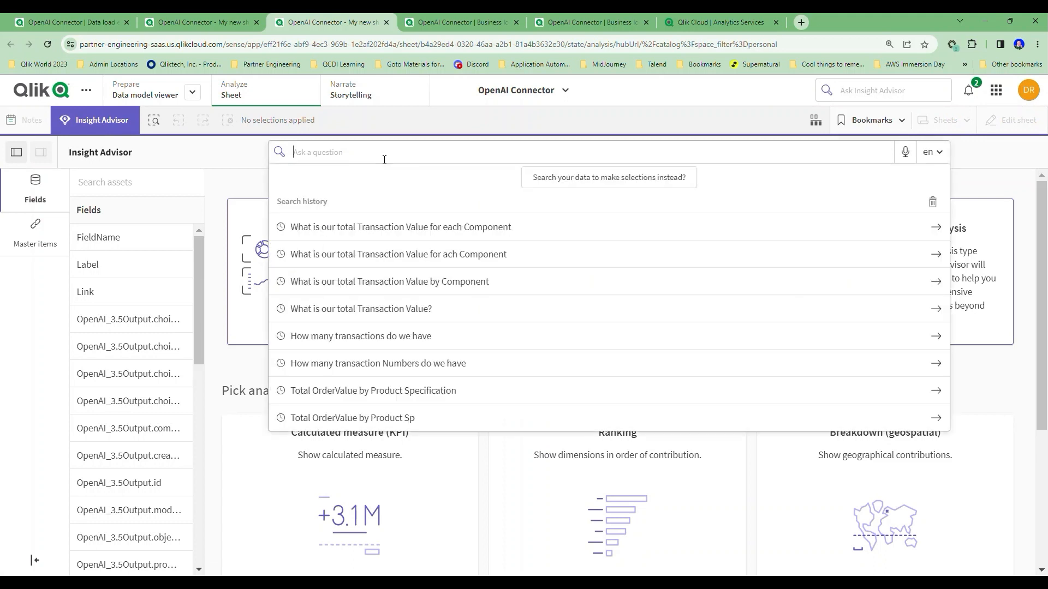
text(Give me the total Sale Valuation by Stock Listing)
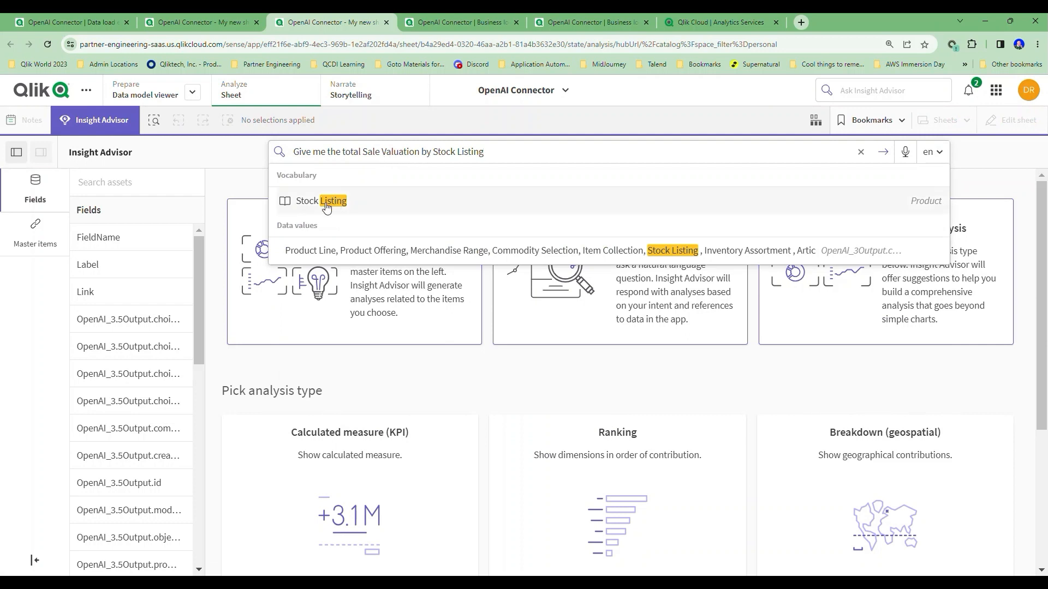
mouse_move(689, 158)
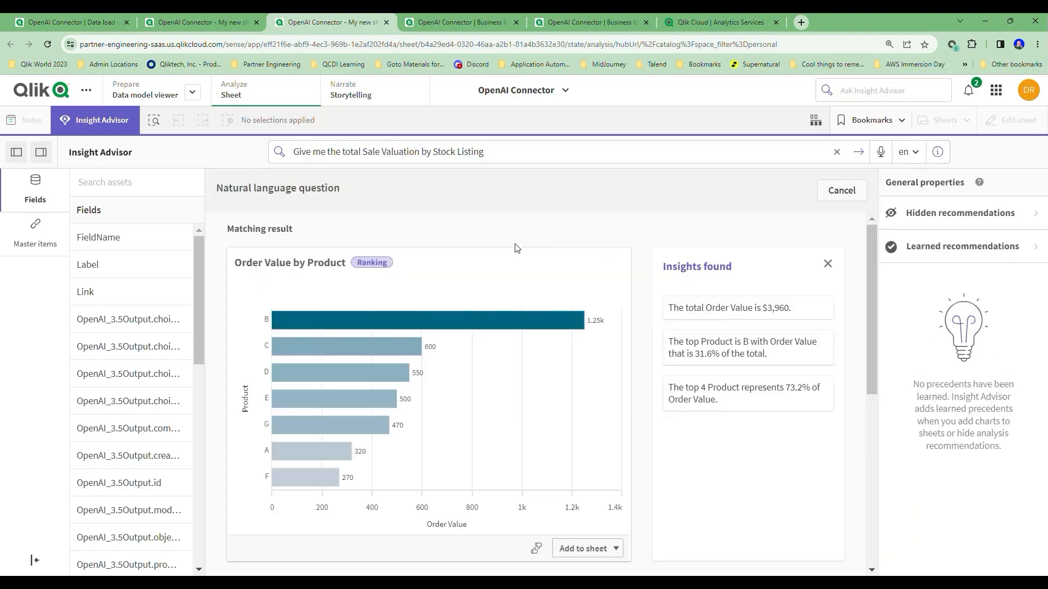
Trim the question to 'Sale Va' and browse suggested Order Value synonyms like Transaction Value.
click(526, 154)
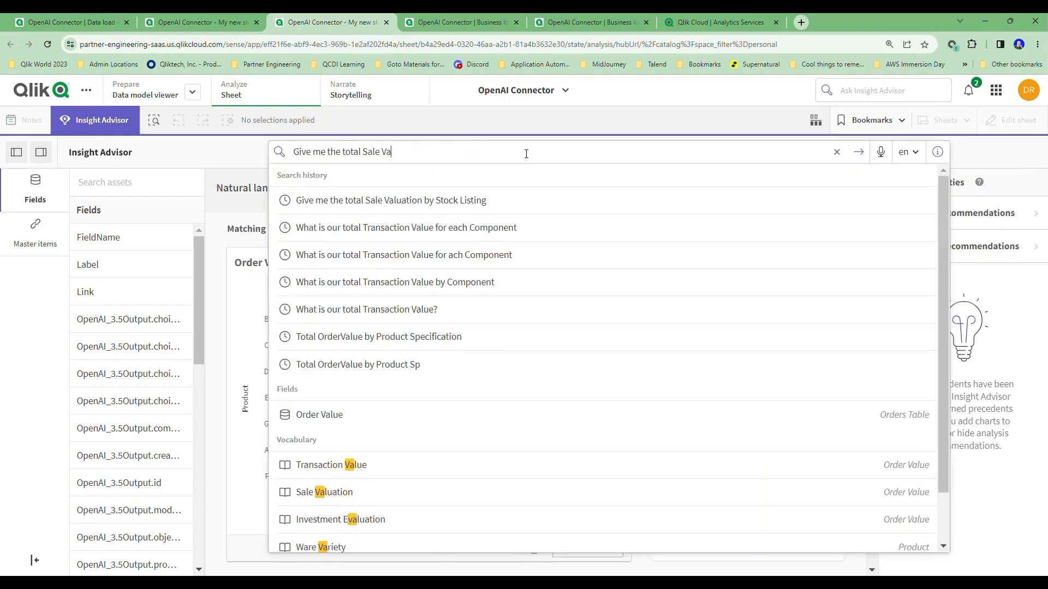
mouse_move(522, 271)
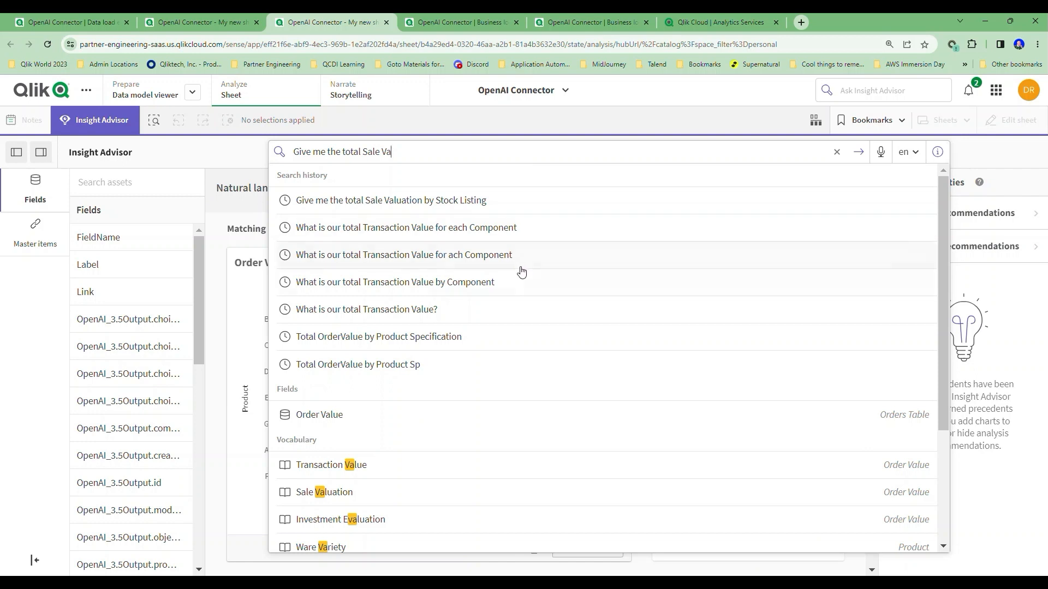
mouse_move(350, 471)
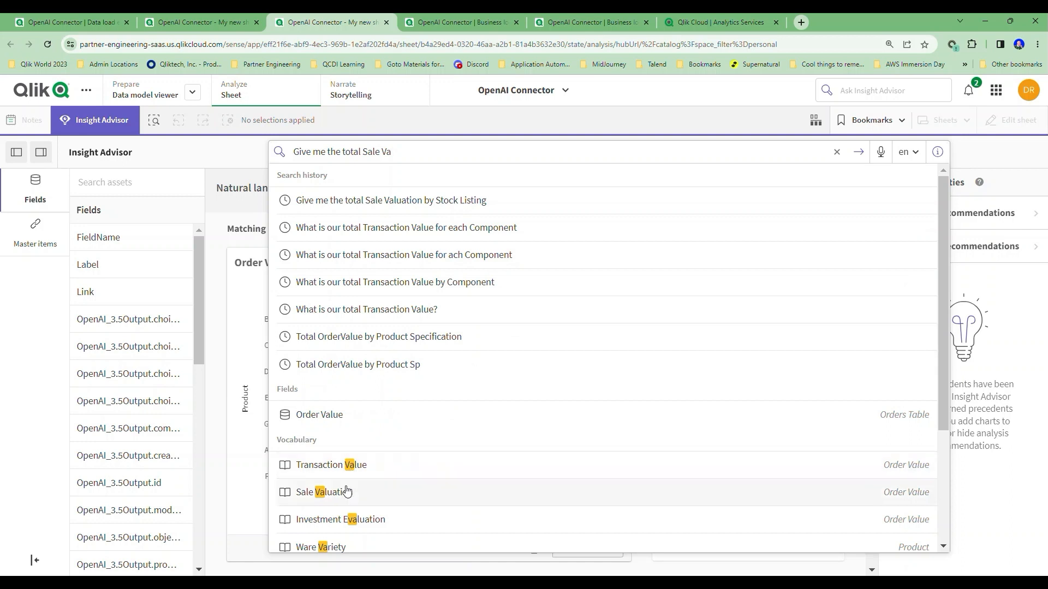
mouse_move(322, 499)
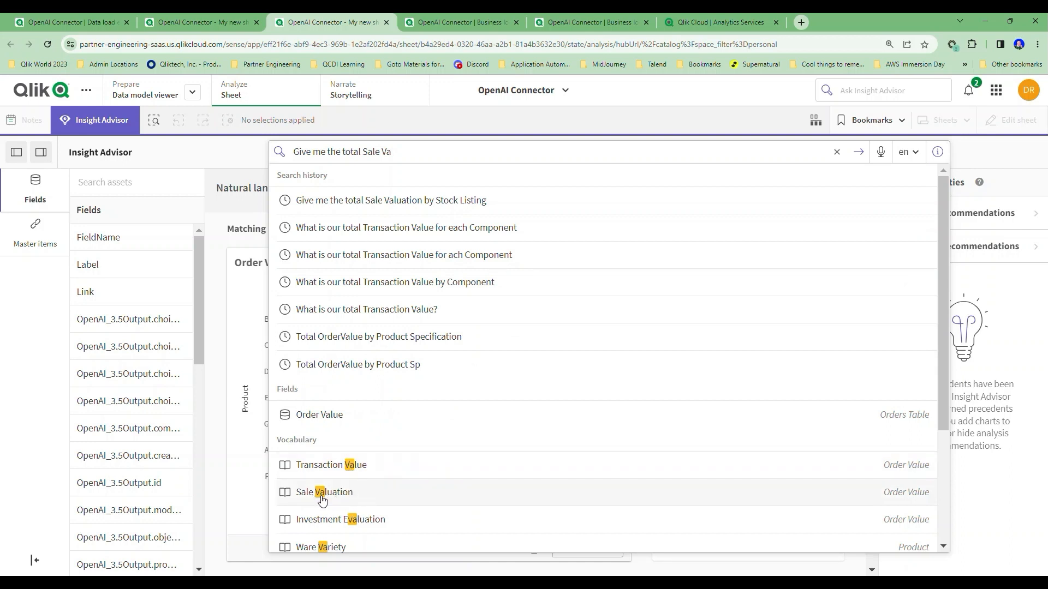
mouse_move(666, 531)
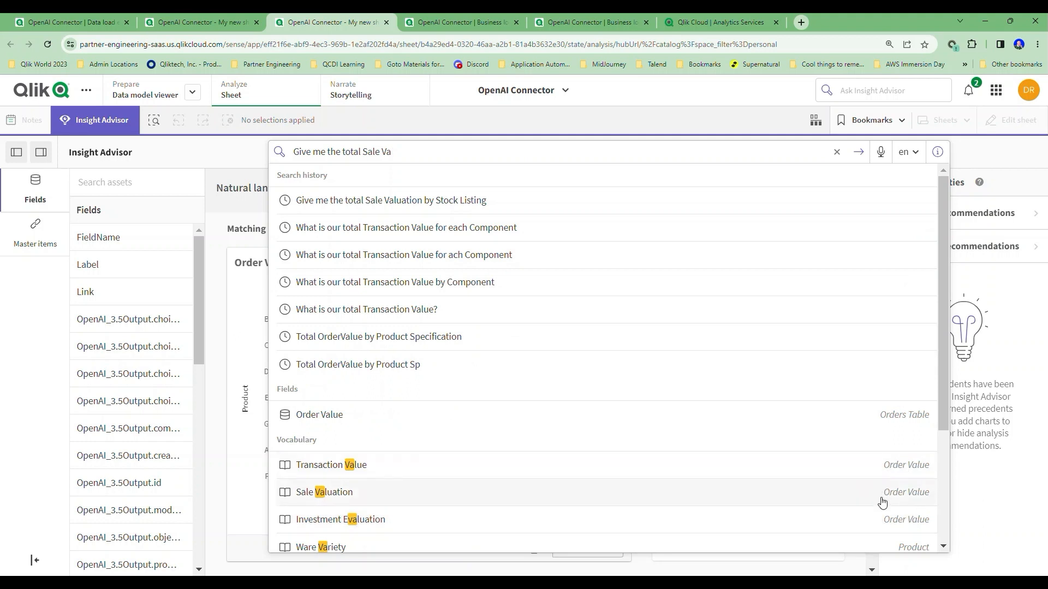
mouse_move(886, 507)
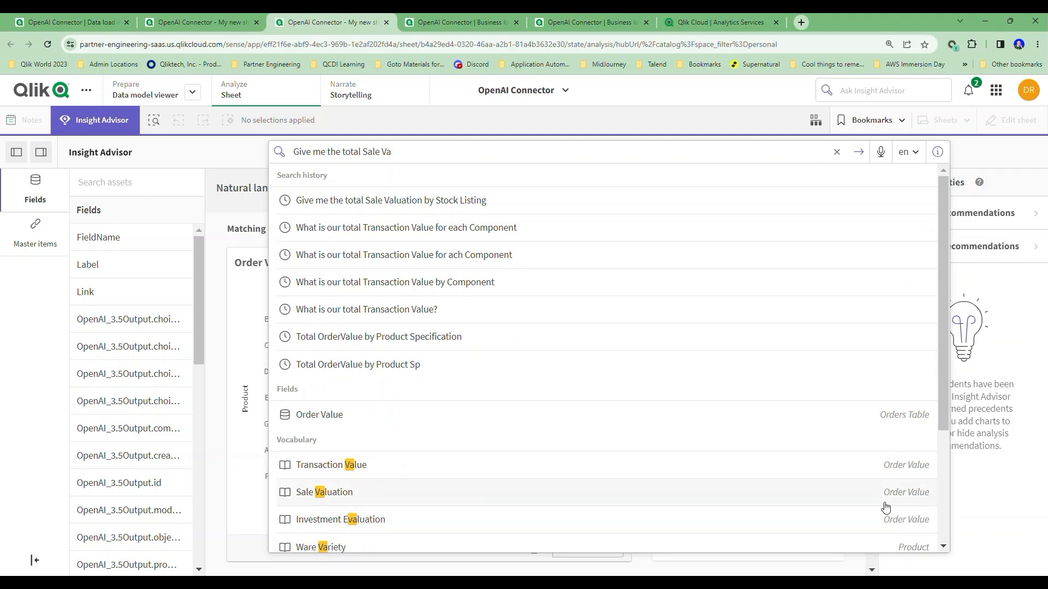
scroll(down, 3)
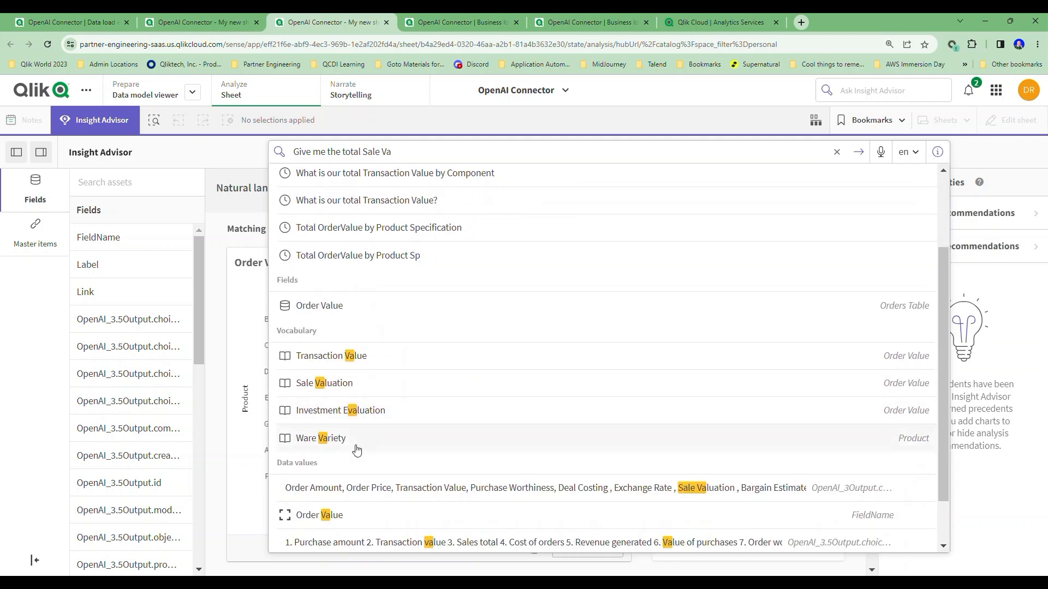
mouse_move(324, 446)
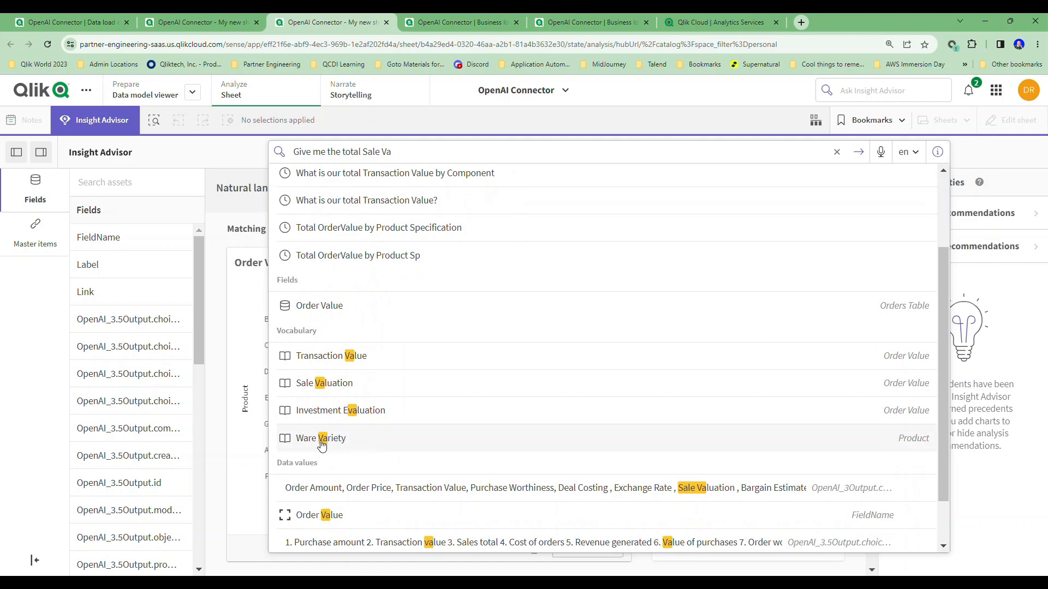
mouse_move(872, 437)
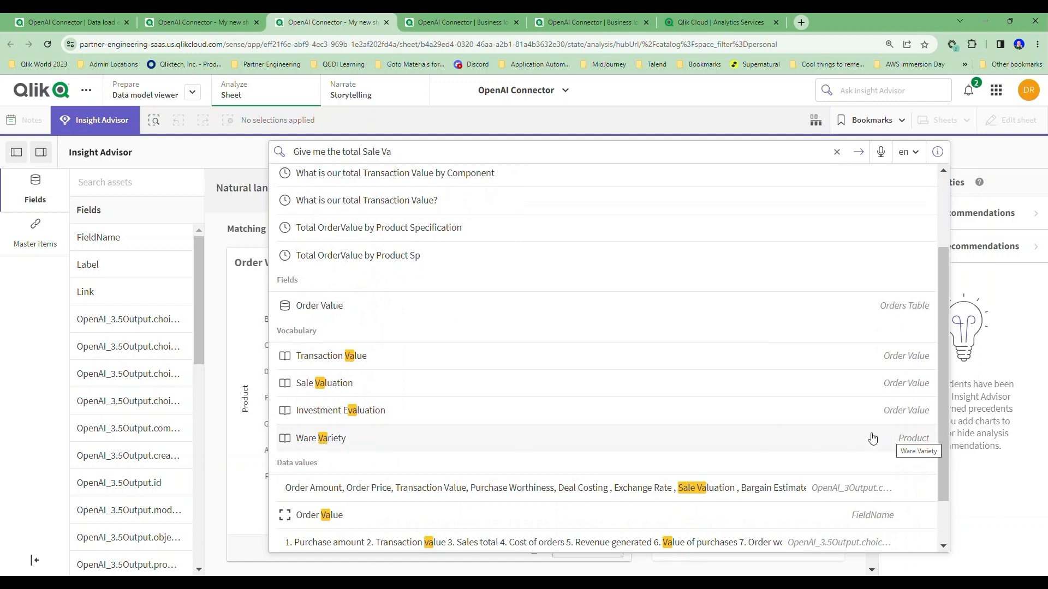
mouse_move(600, 403)
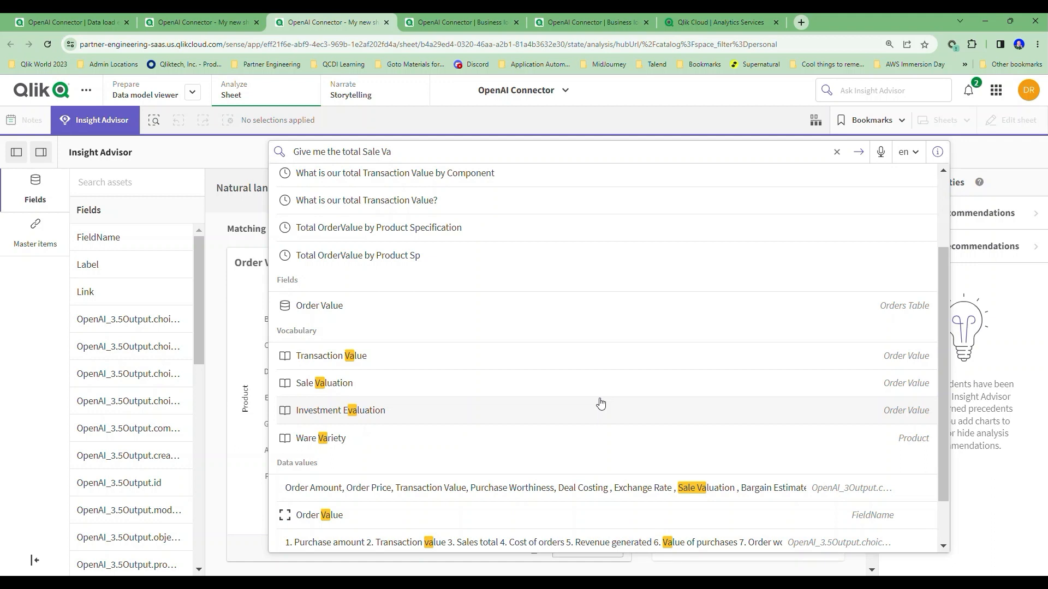
mouse_move(581, 346)
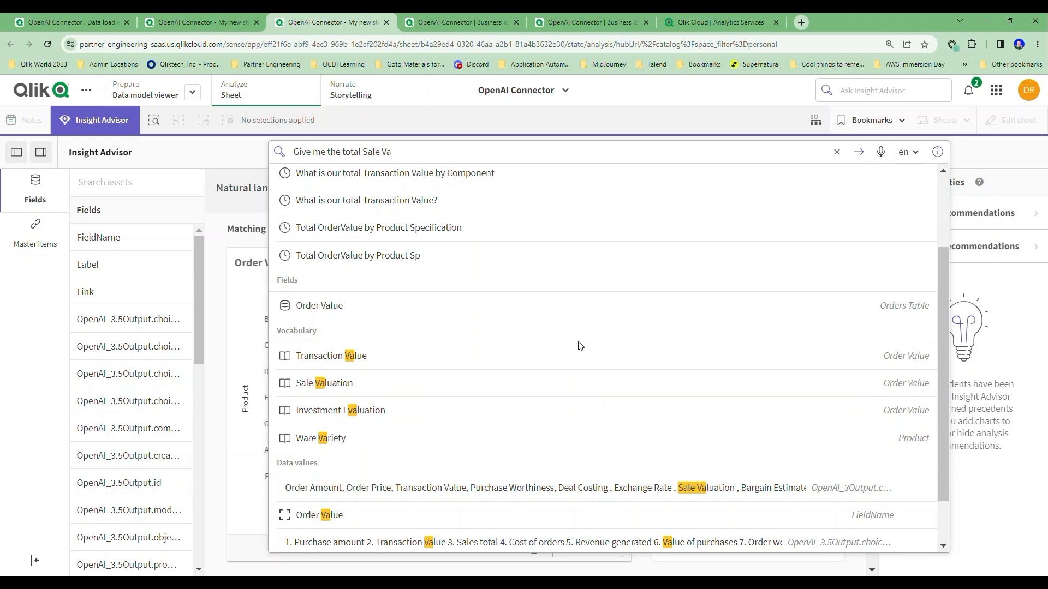
mouse_move(602, 325)
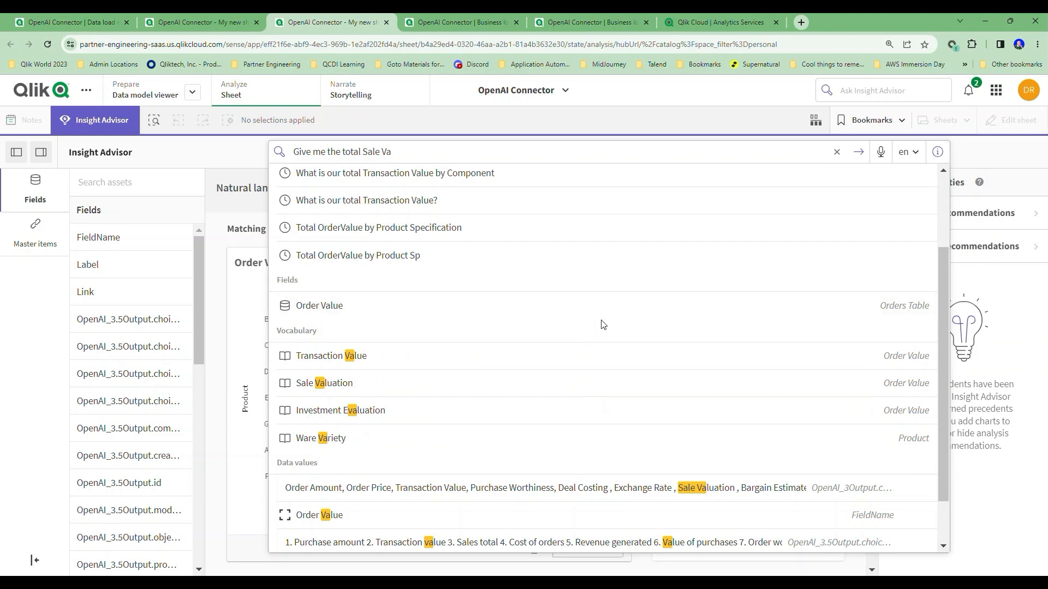